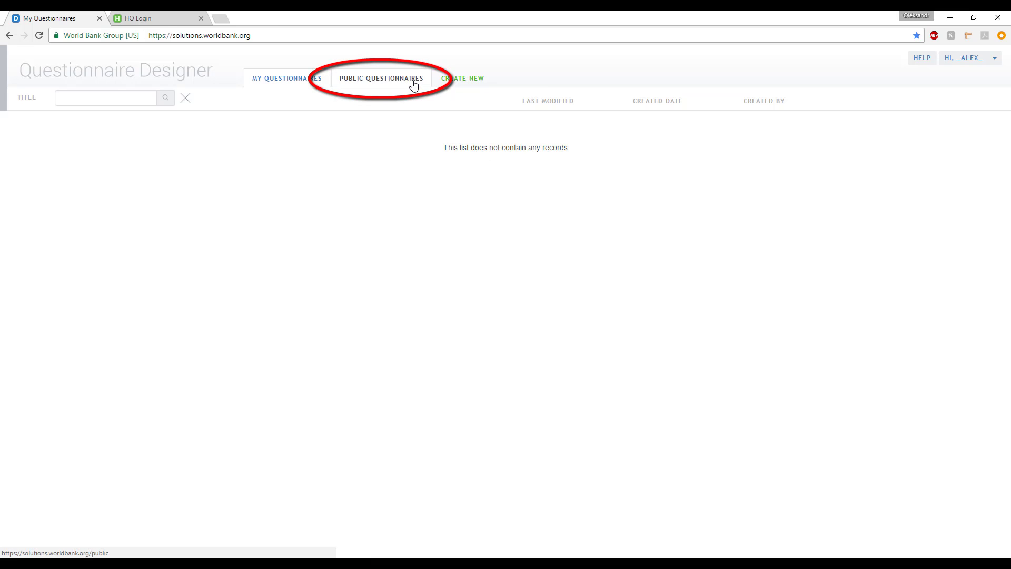
Step: Search public questionnaires for 'preloading tutorial' and choose Copy on Preloading Tutorial
left_click(380, 78)
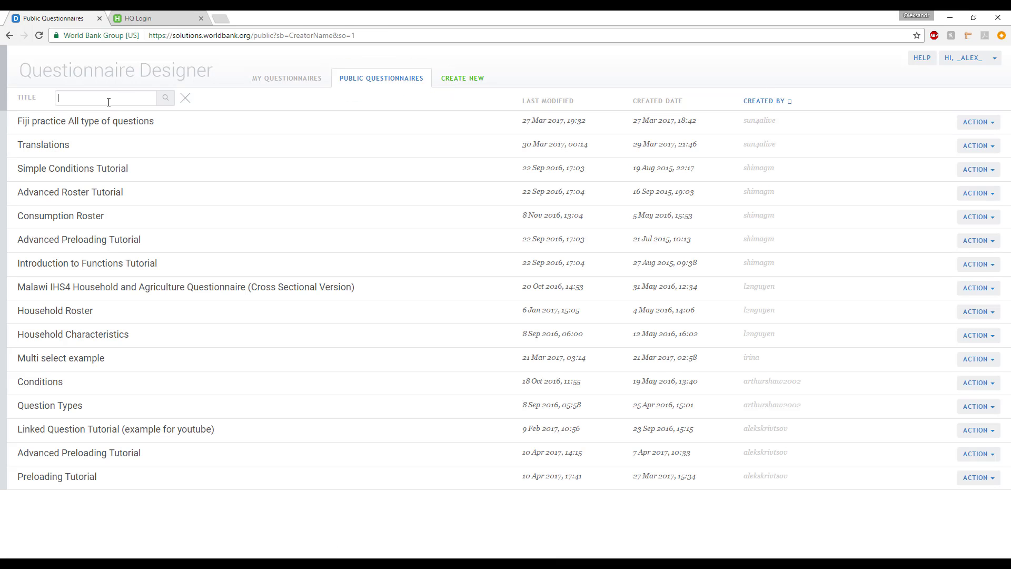
type("preloading tutorial")
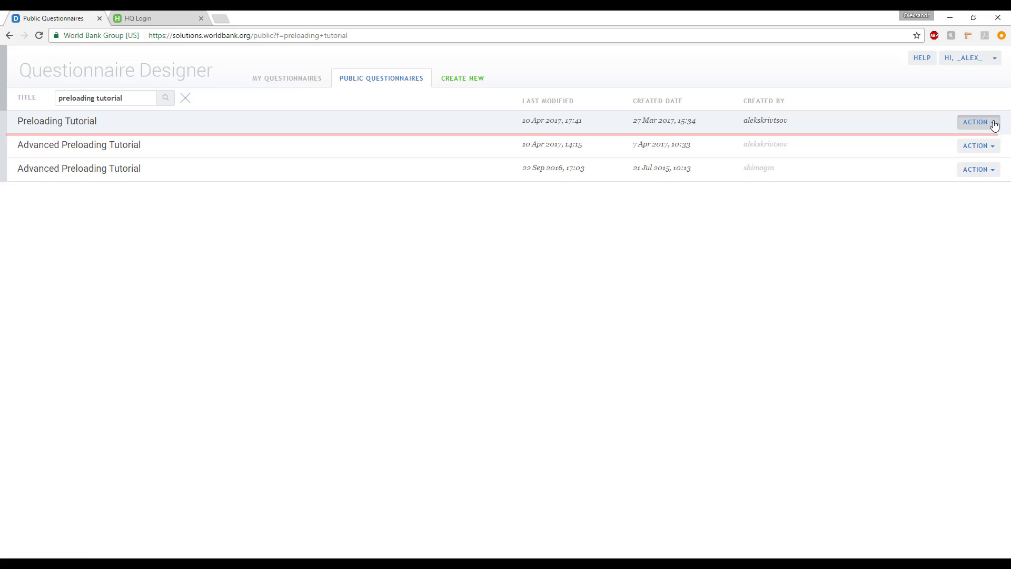
left_click(975, 121)
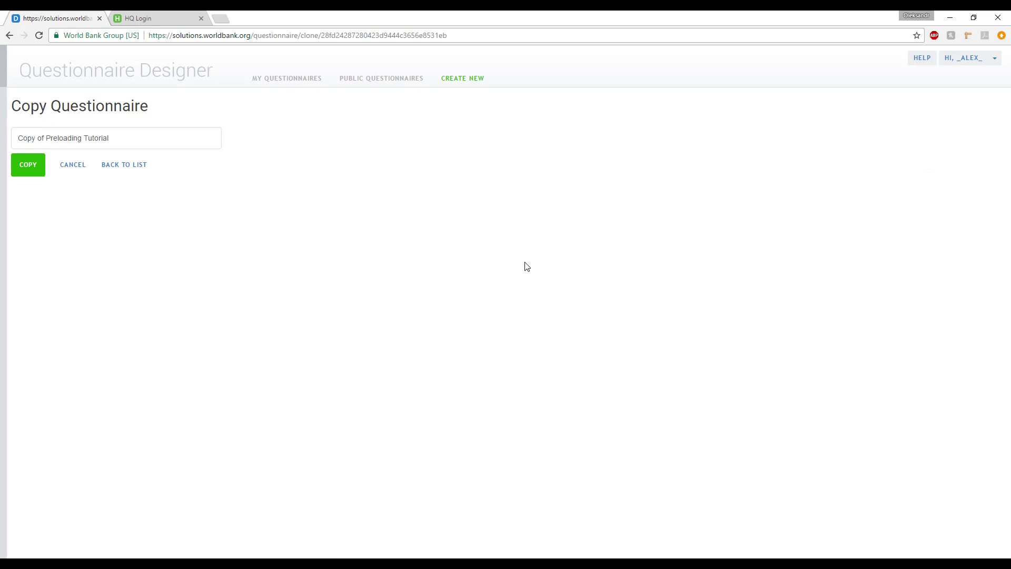
Step: Create the questionnaire copy, then paste Gender as gender_2010 with Hidden scope and save
left_click(28, 164)
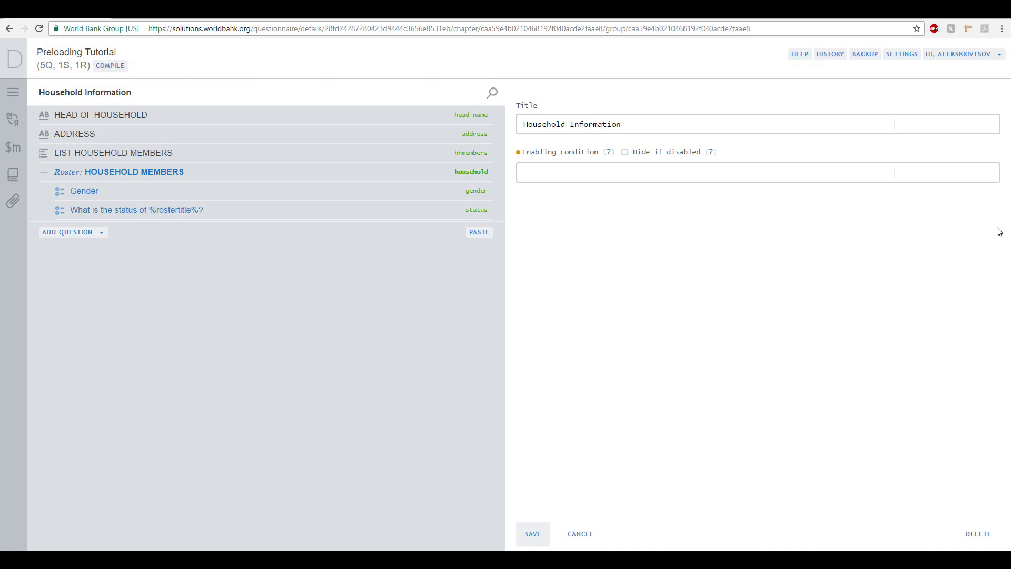
mouse_move(427, 198)
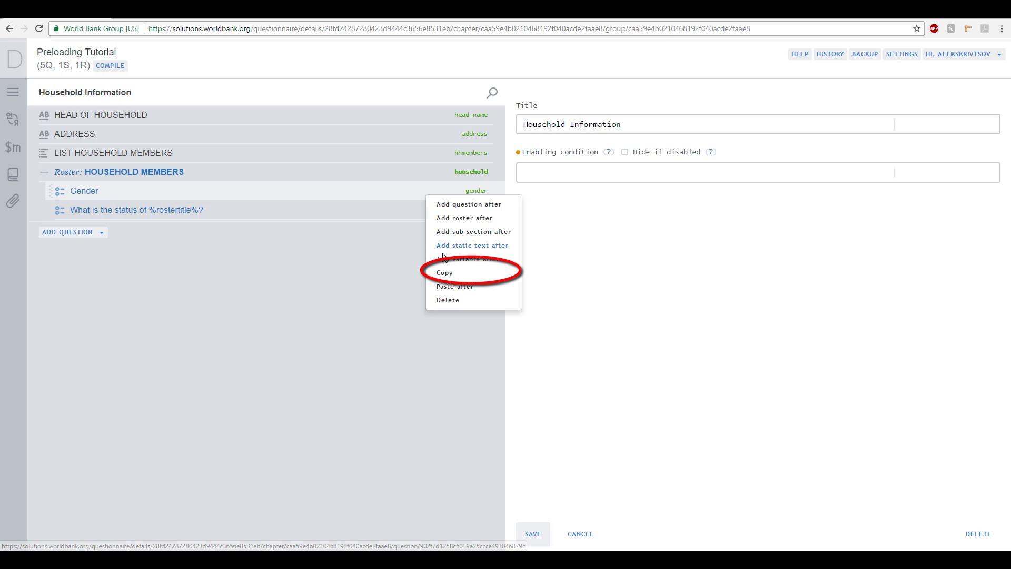
left_click(443, 271)
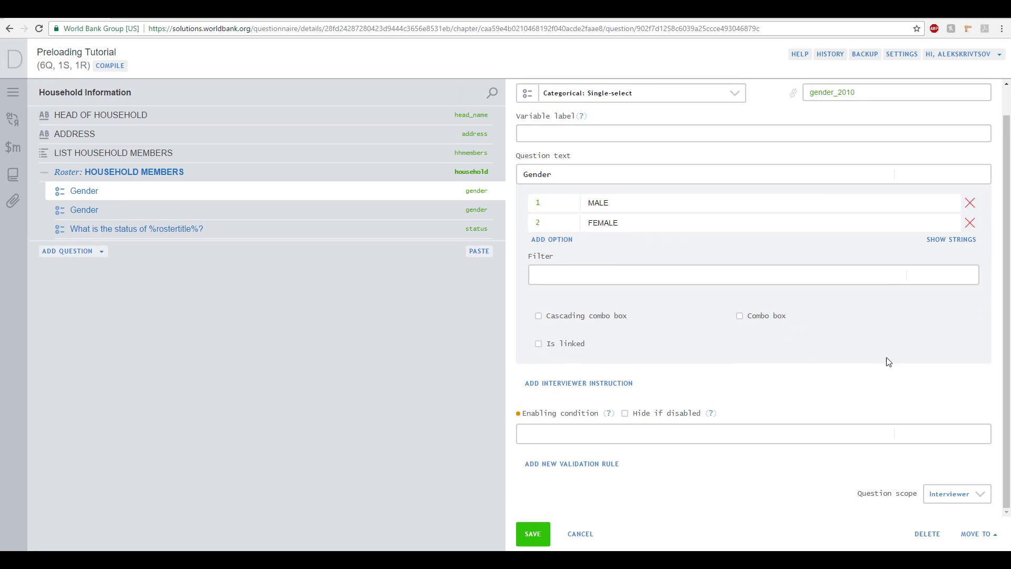
left_click(956, 493)
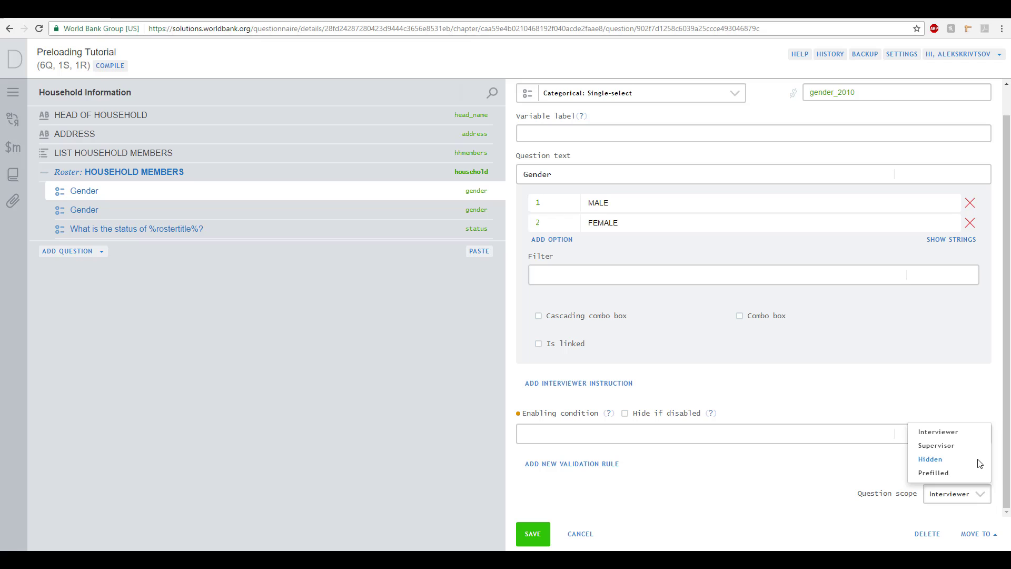
left_click(929, 459)
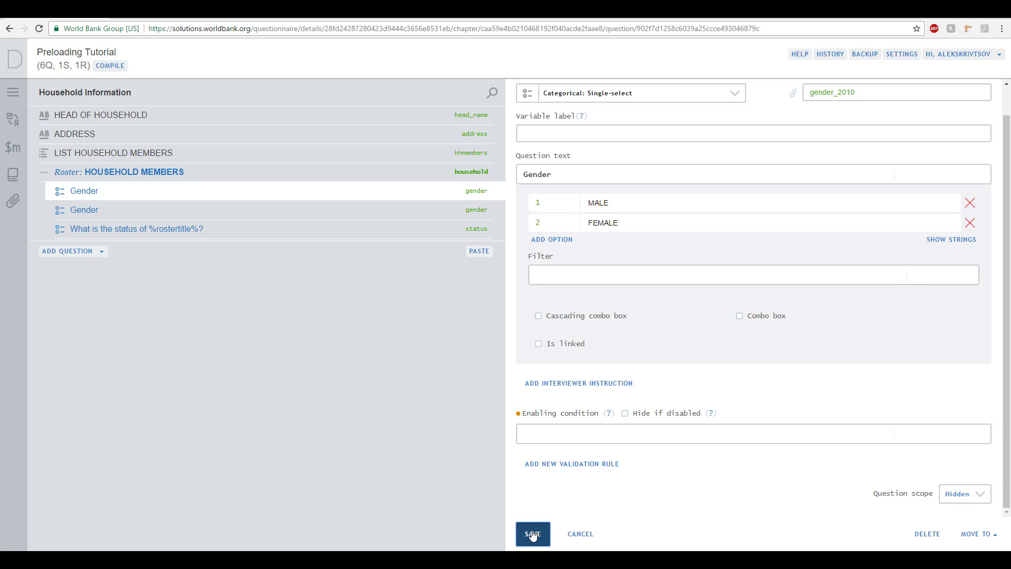
left_click(532, 534)
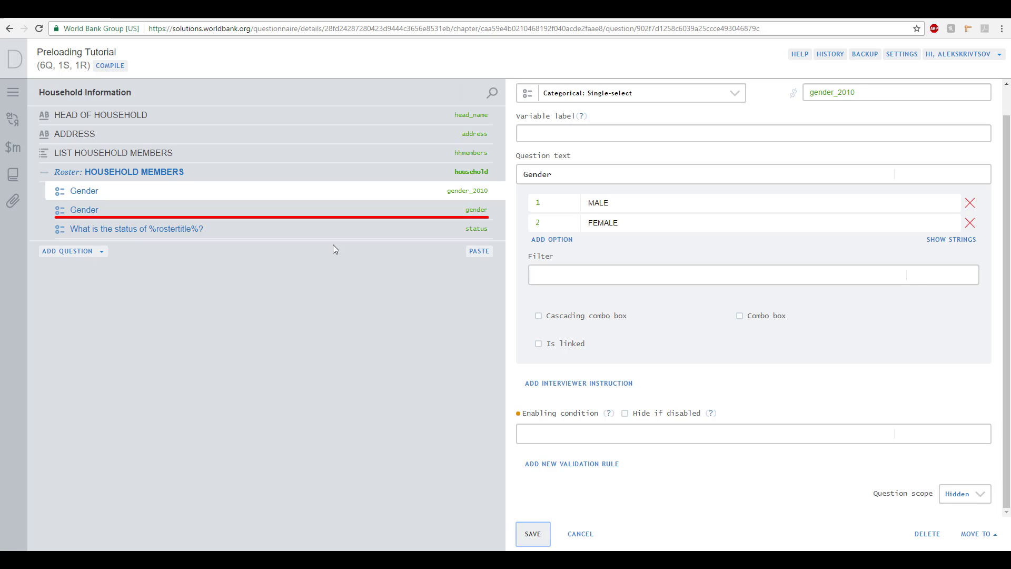
Step: Add and save a validation rule on the original Gender question comparing it with gender_2010
left_click(84, 210)
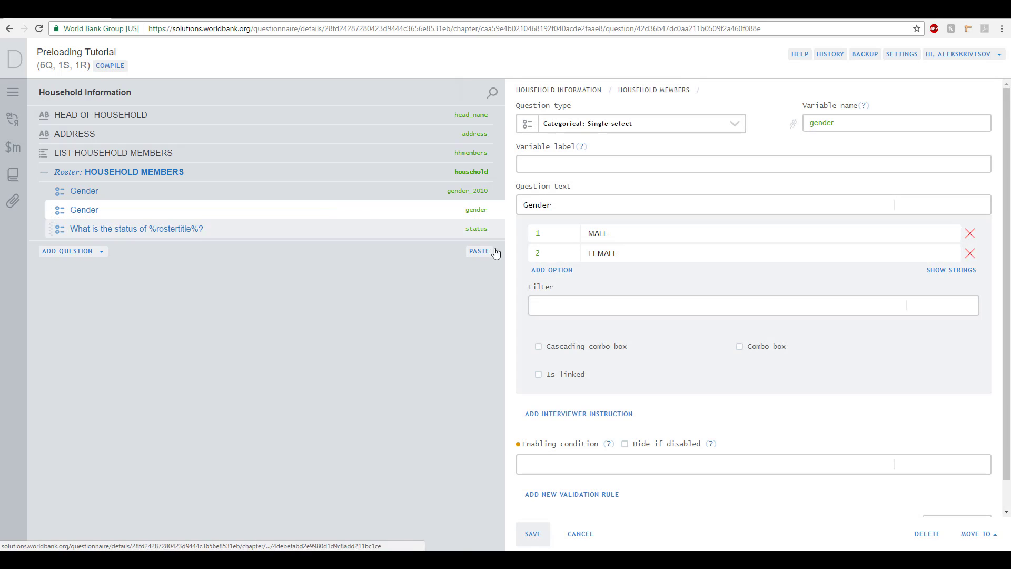
scroll("down", 3)
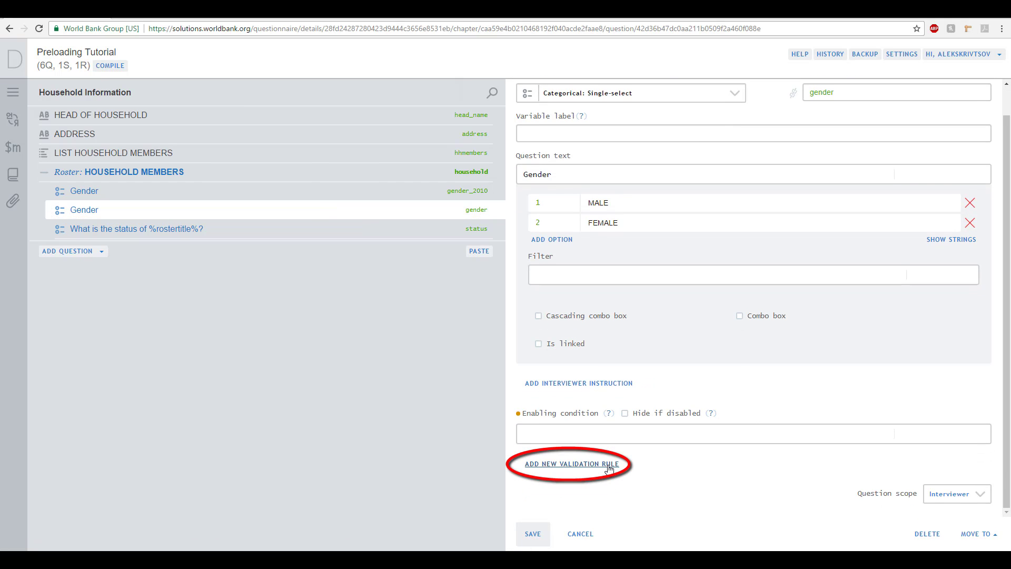
left_click(570, 463)
type("Invalid response")
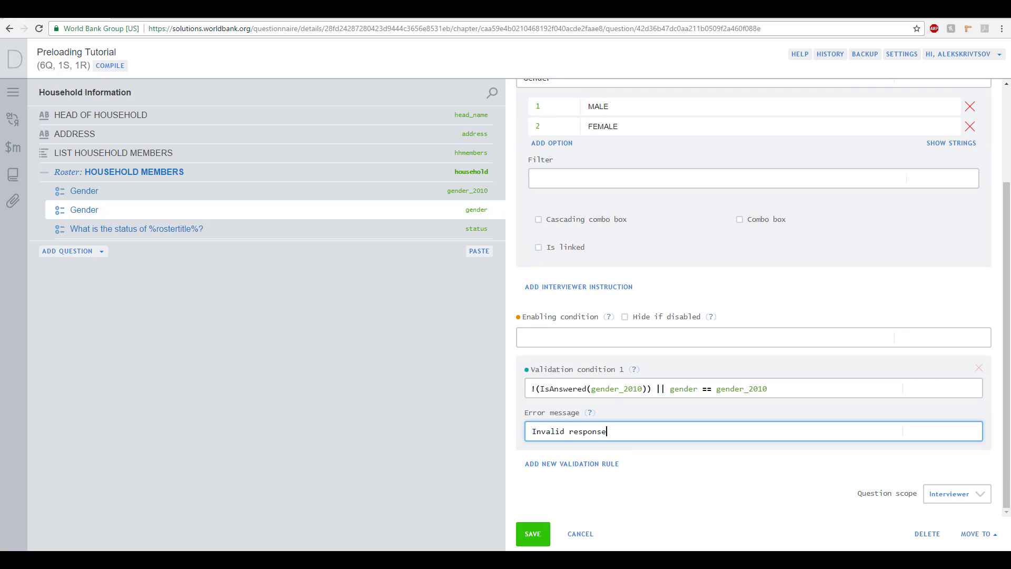
mouse_move(534, 530)
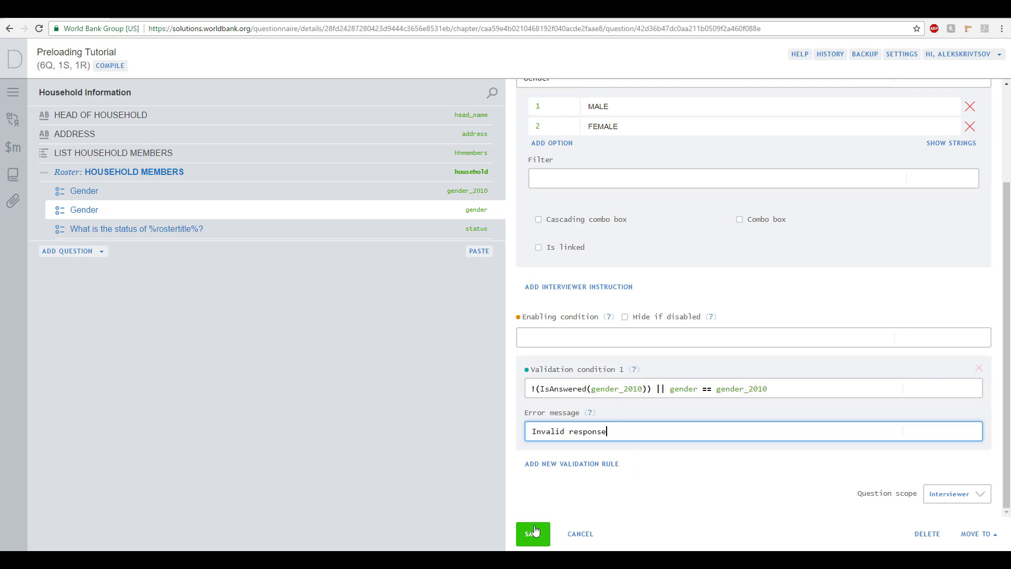
left_click(533, 533)
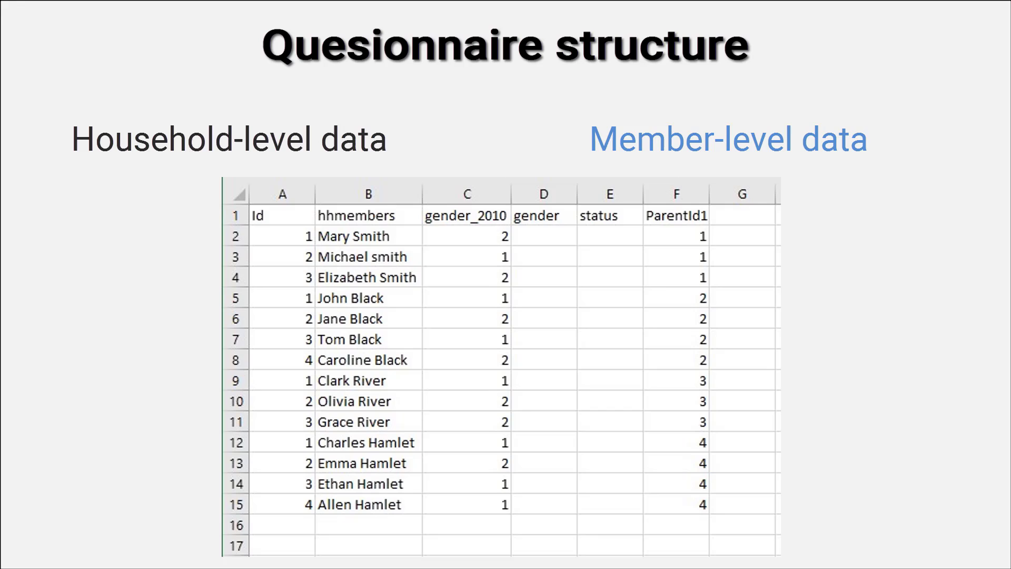
key("right")
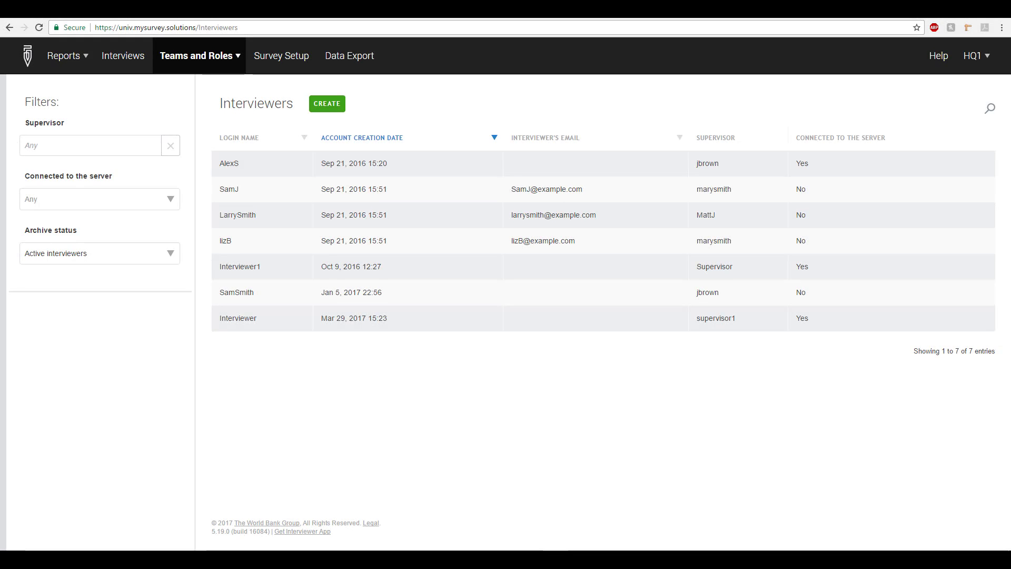
mouse_move(307, 83)
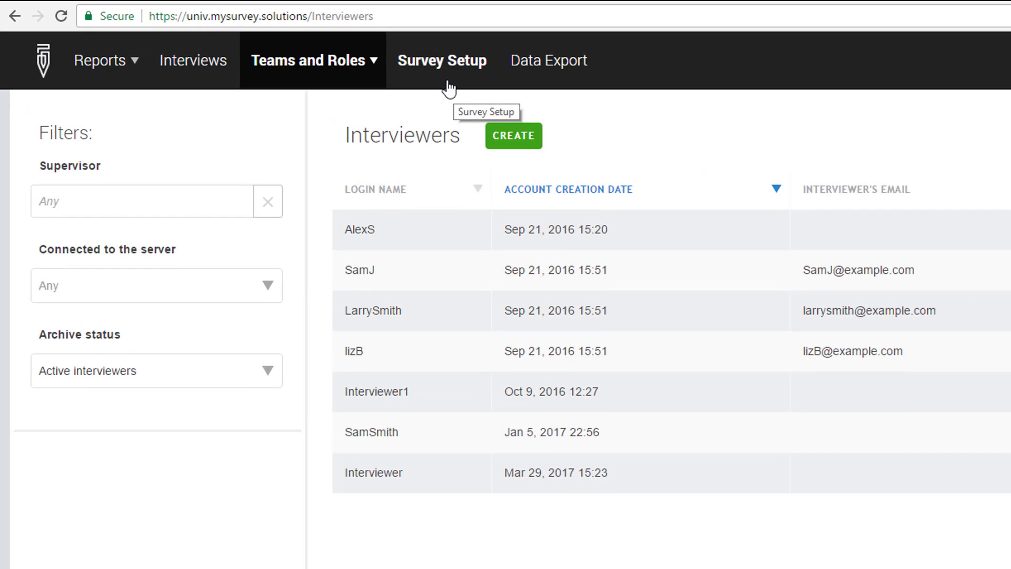
mouse_move(455, 60)
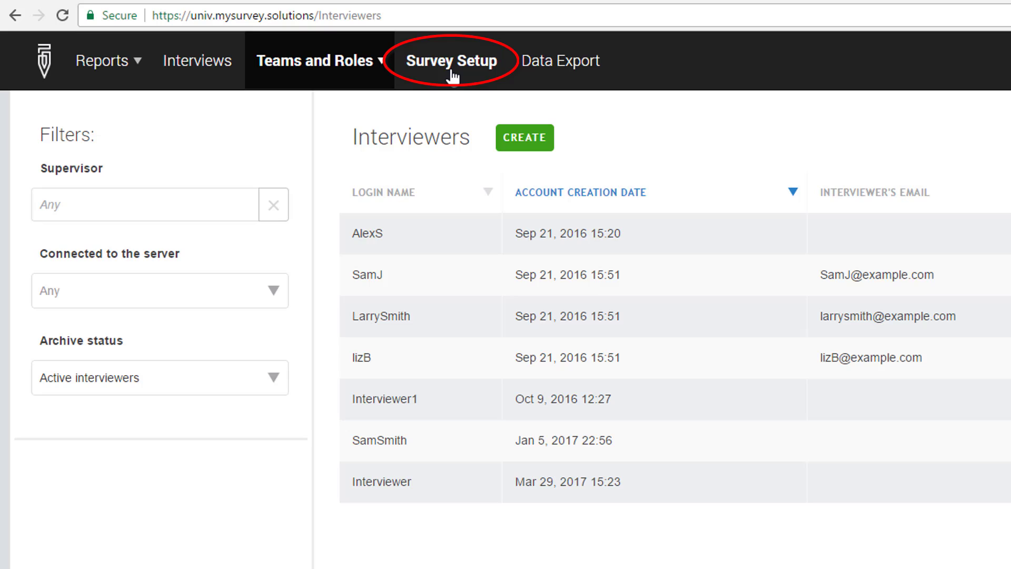
Step: Go to Survey Setup and open the Preloading Tutorial questionnaire's options menu
left_click(452, 61)
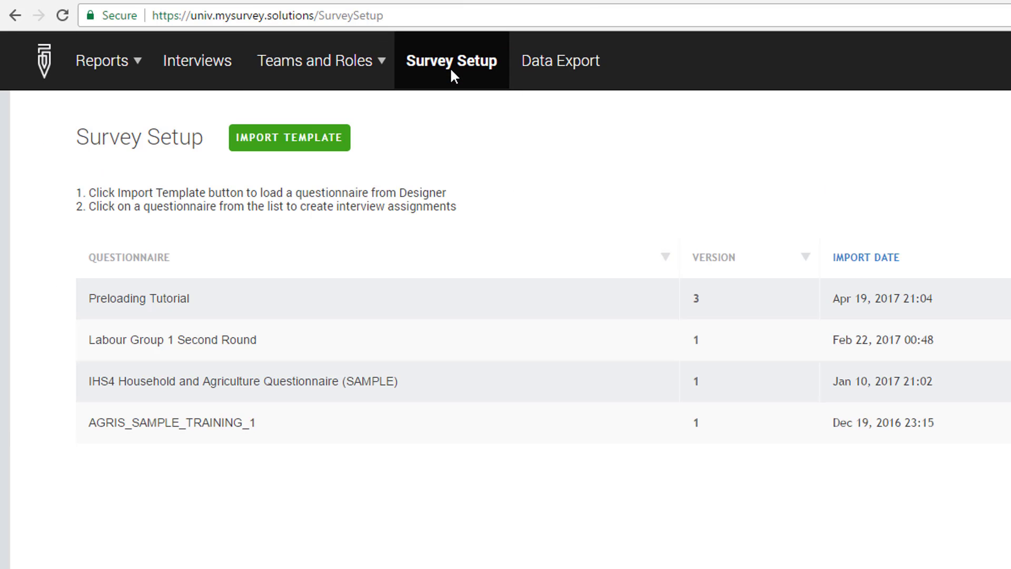
left_click(137, 298)
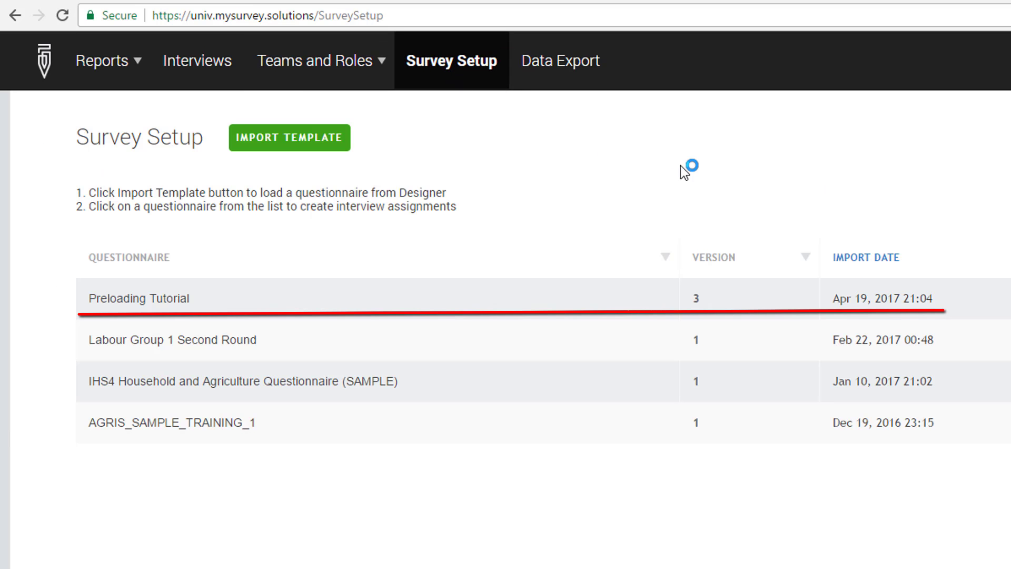
left_click(139, 298)
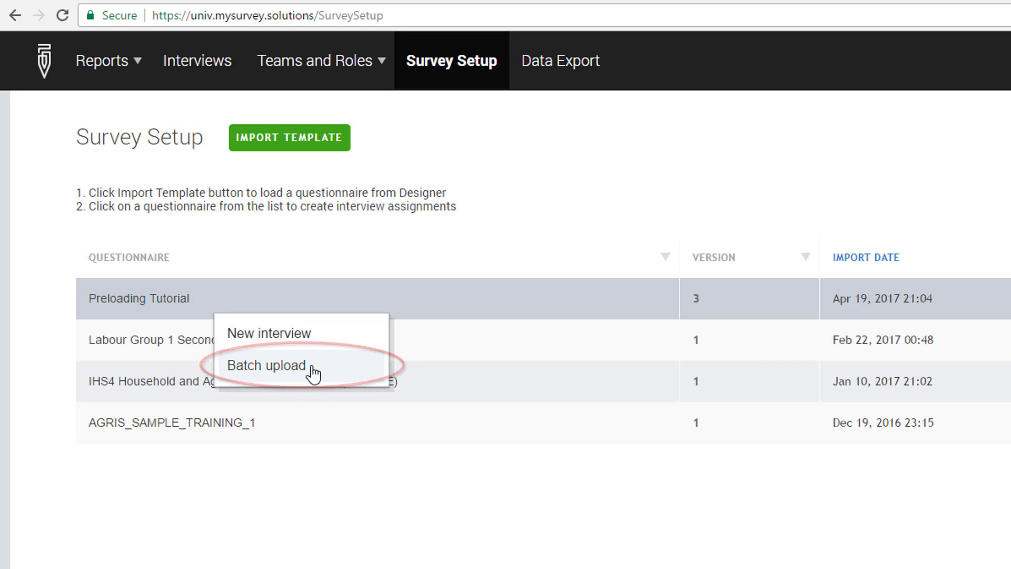
Step: Choose Batch upload, download the .ZIP template, and show it in Downloads
left_click(264, 365)
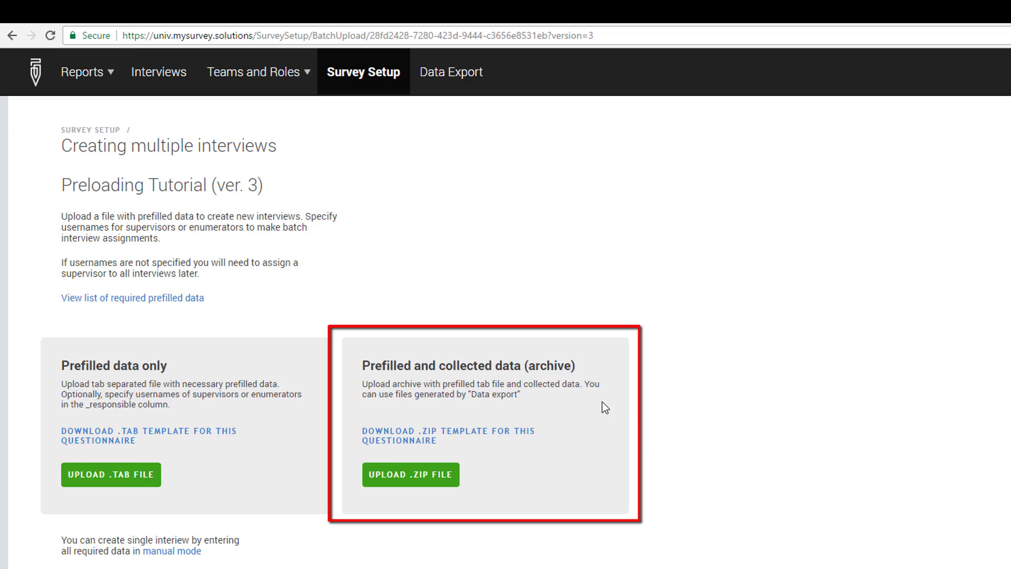
mouse_move(647, 449)
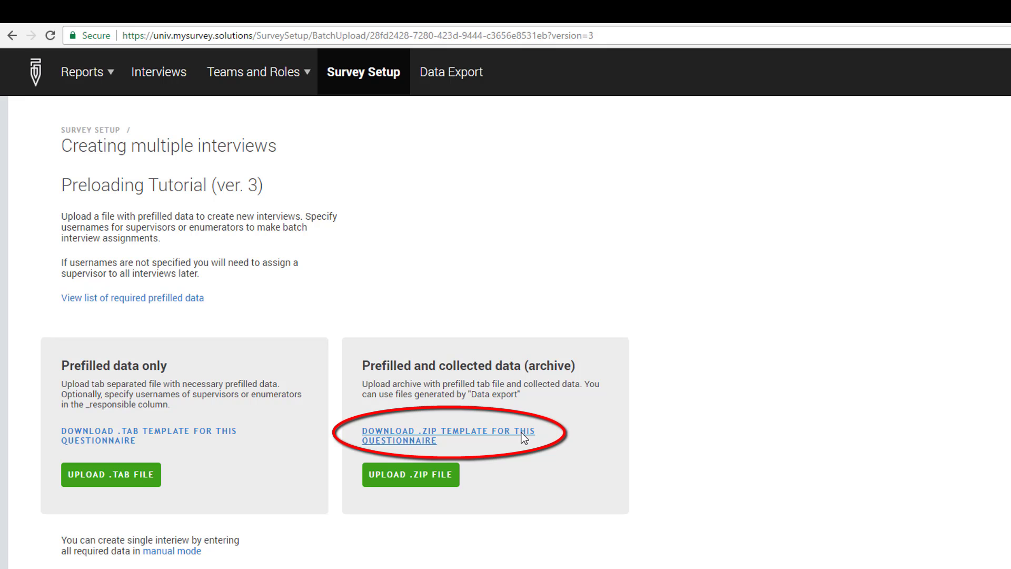
left_click(448, 435)
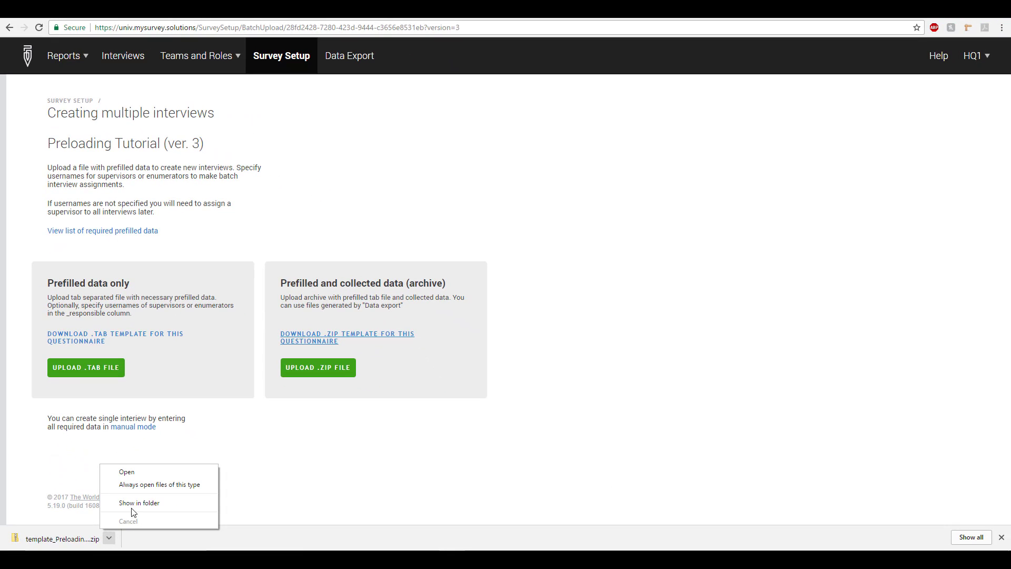
left_click(109, 538)
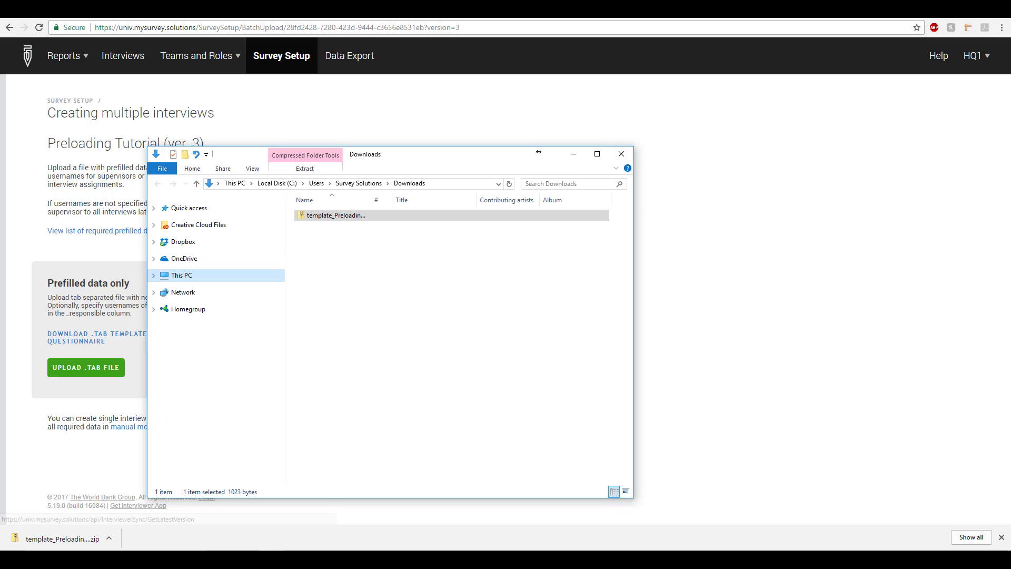
Step: Browse into the template zip and folder, then open Preloading Tutorial.tab in Excel
double_click(335, 214)
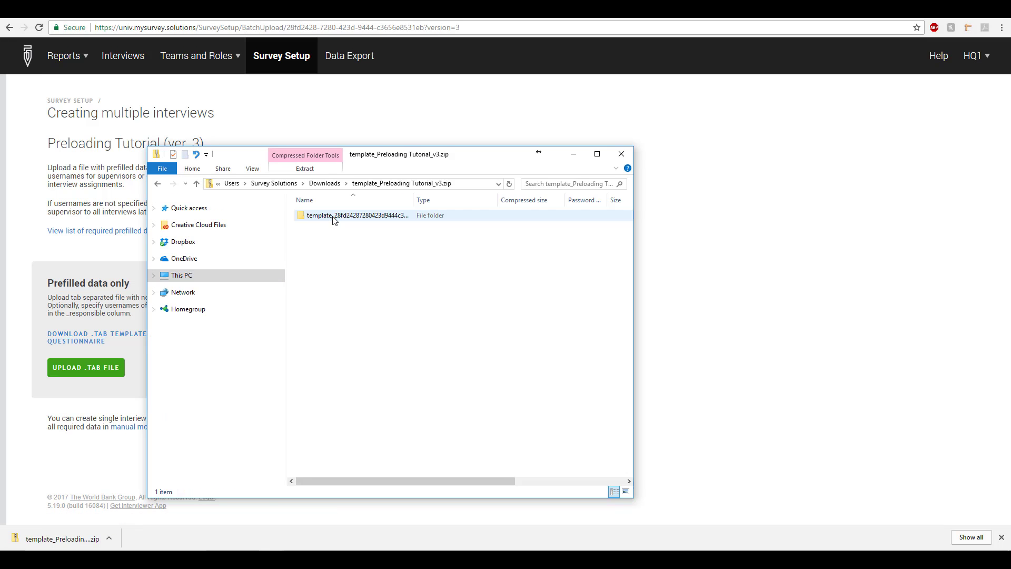
double_click(352, 215)
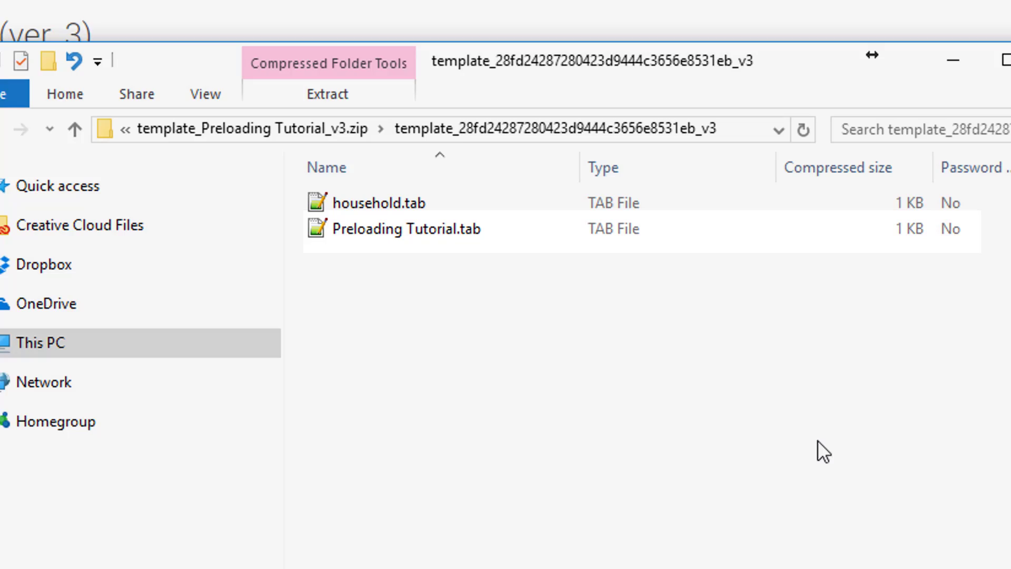
left_click(387, 201)
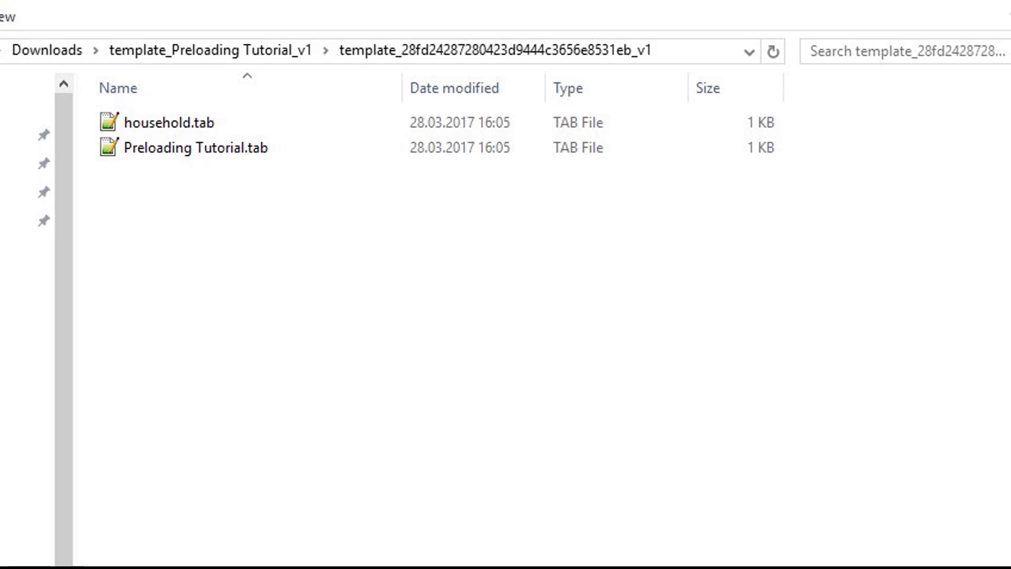
left_click(198, 148)
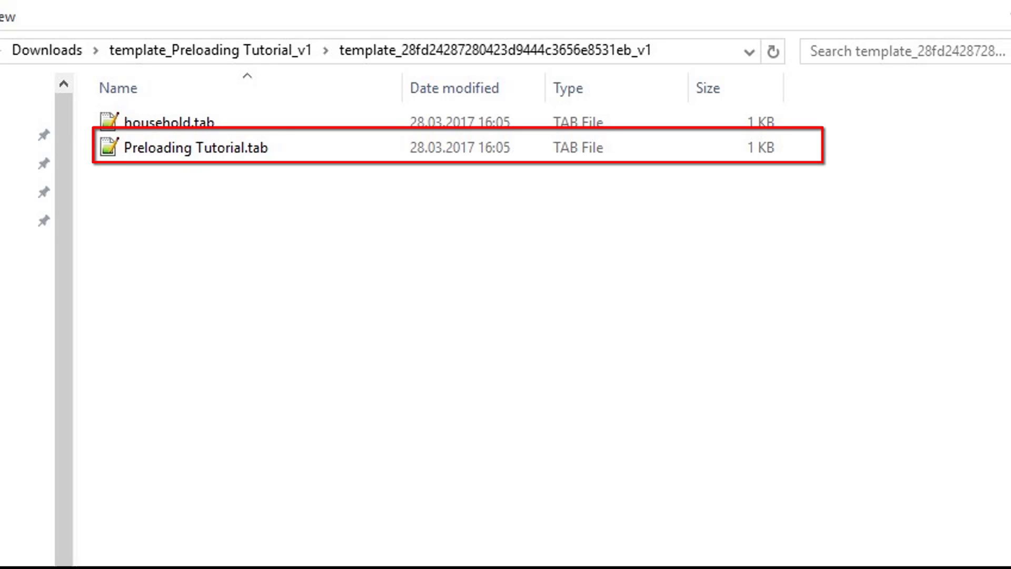
double_click(186, 146)
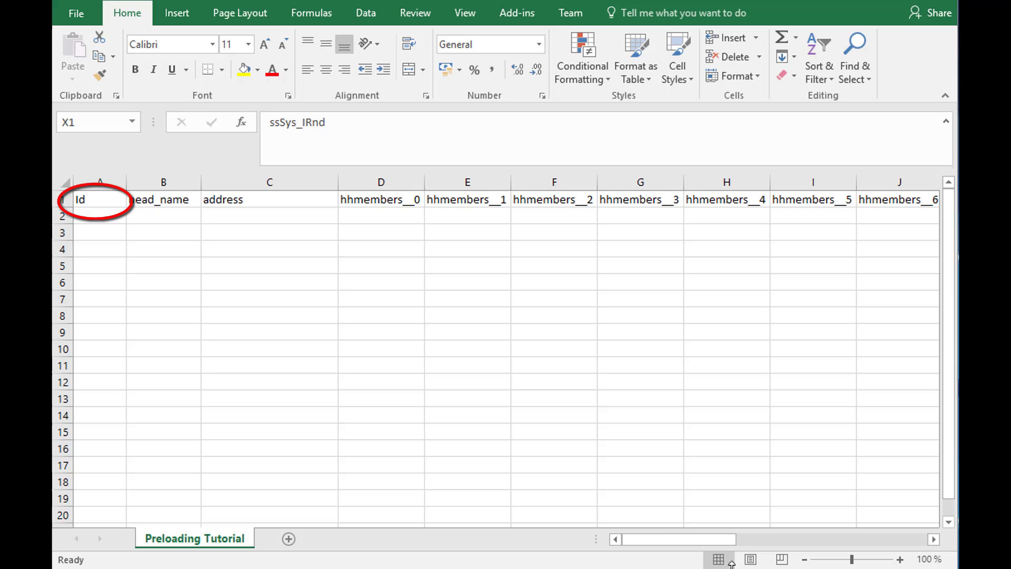
Step: Enter head names, addresses and member first names for the four households
key("Delete")
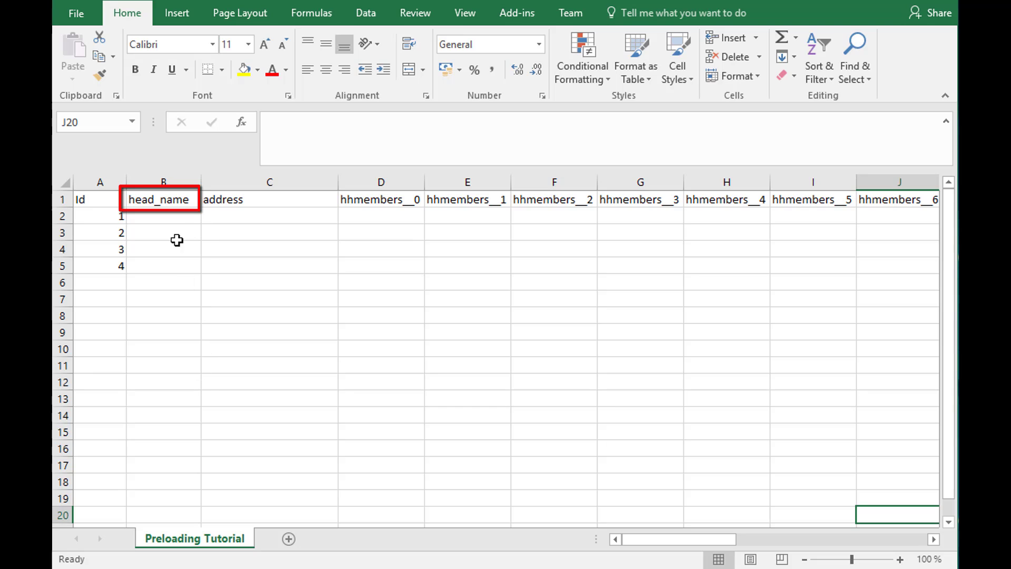
left_click(269, 199)
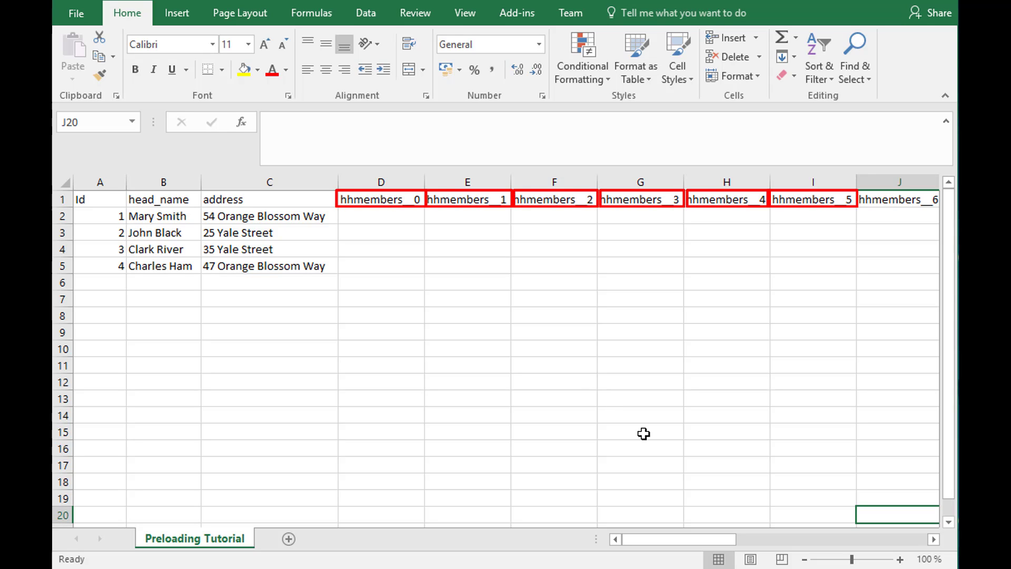
left_click(381, 216)
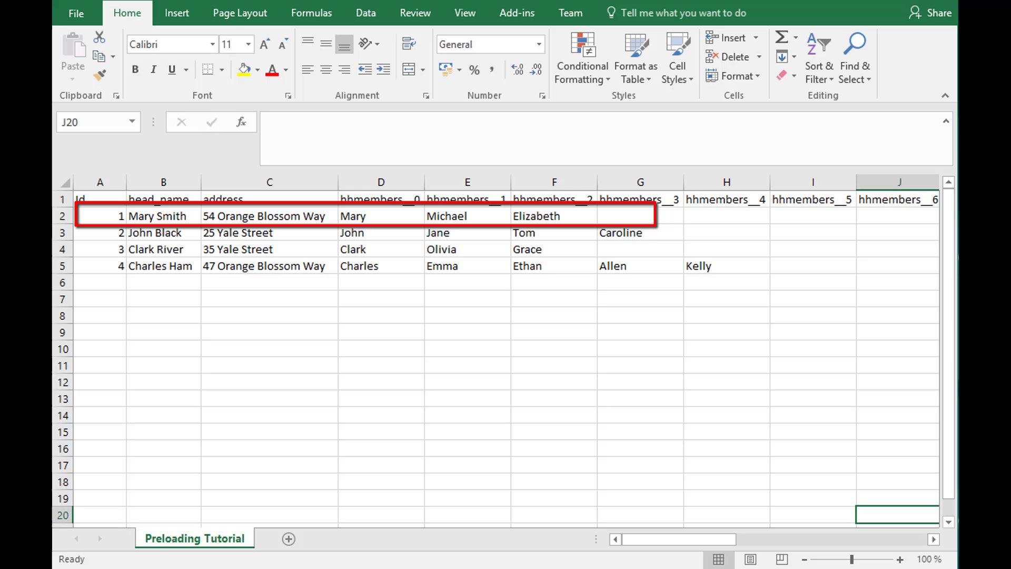
mouse_move(710, 413)
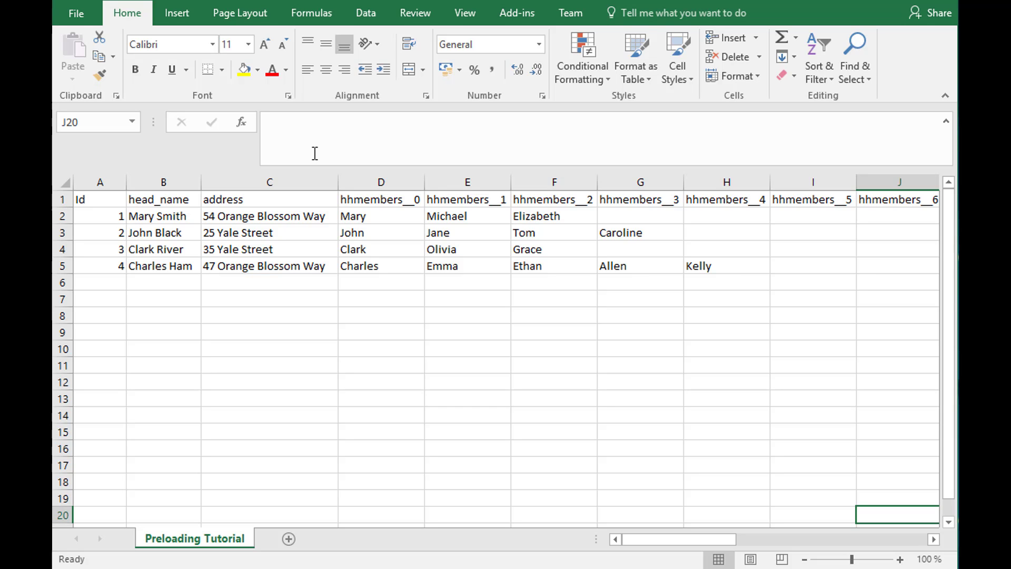
Step: Save the sheet via File > Save As as Text (Tab delimited) (*.txt)
left_click(75, 12)
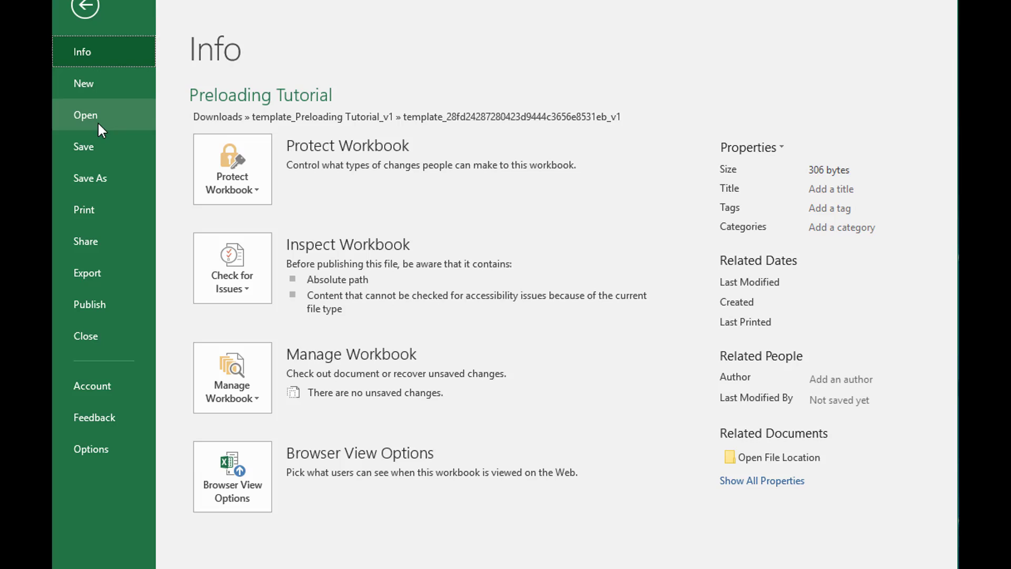
left_click(89, 178)
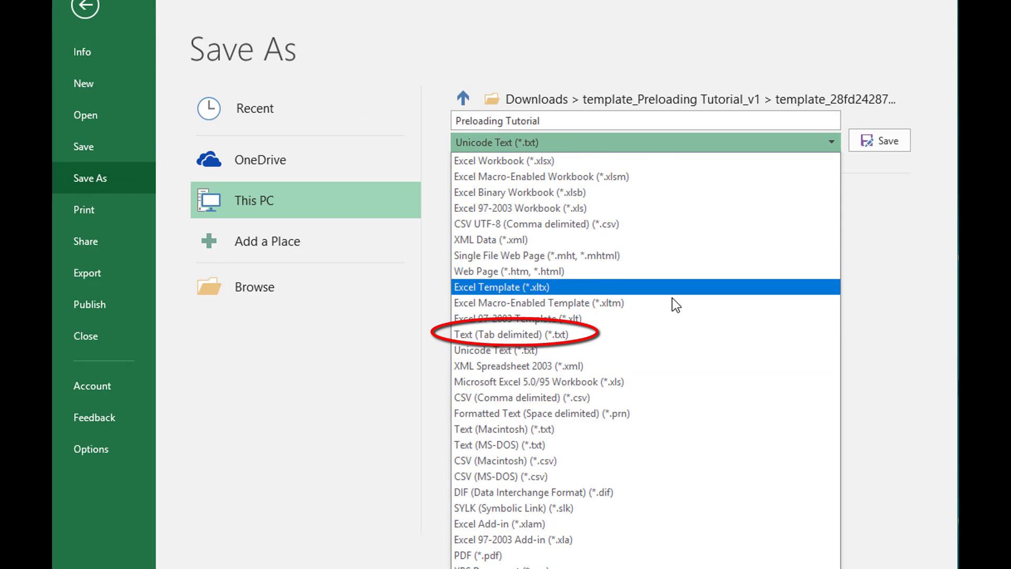
left_click(511, 334)
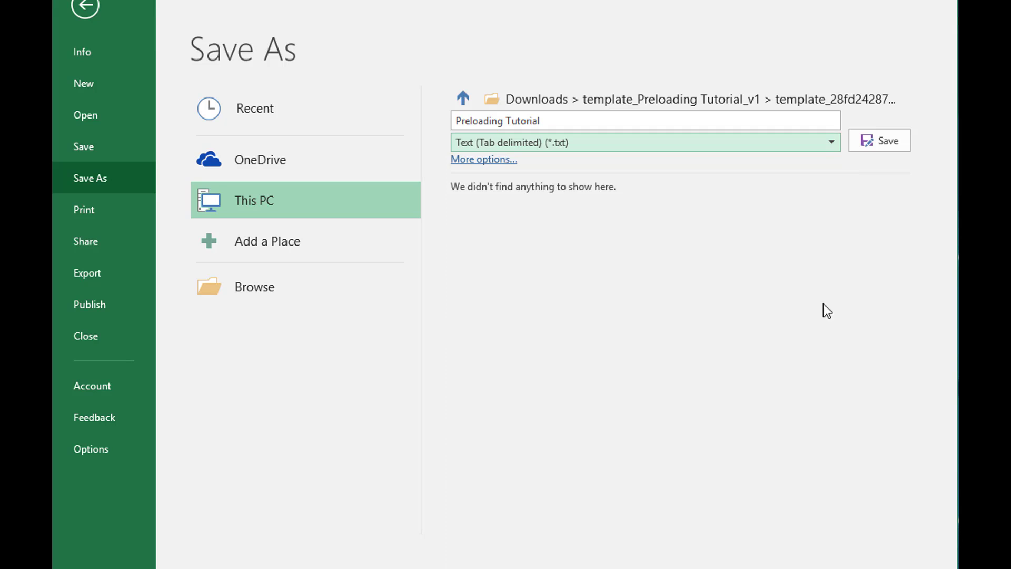
left_click(878, 140)
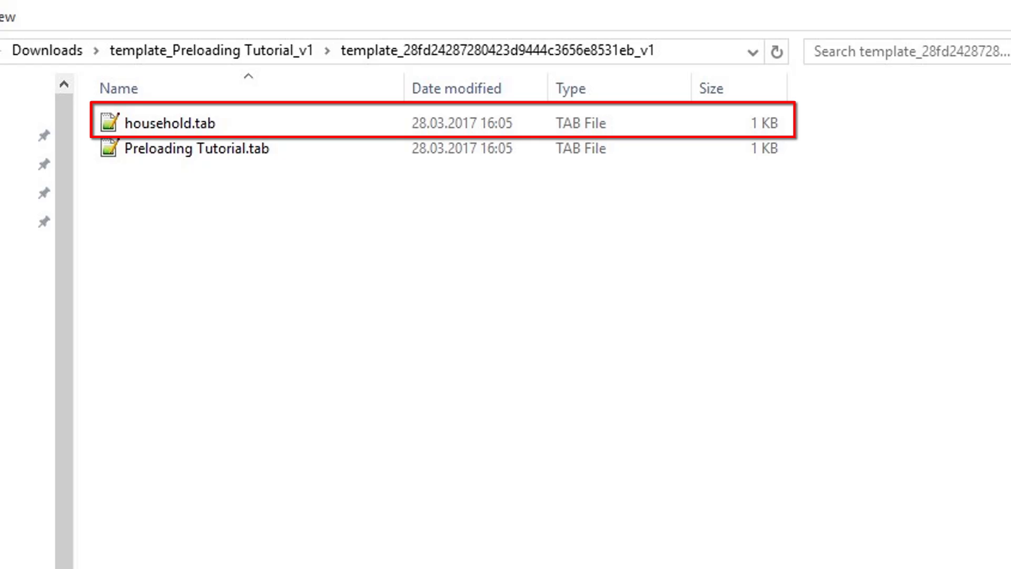
Step: Open household.tab from File Explorer in Excel
double_click(165, 123)
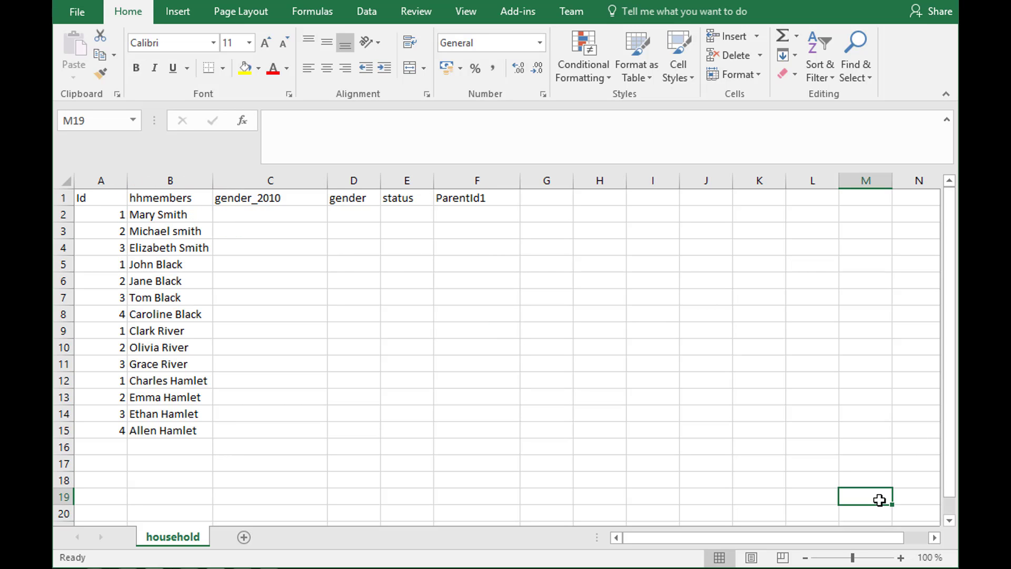
mouse_move(909, 486)
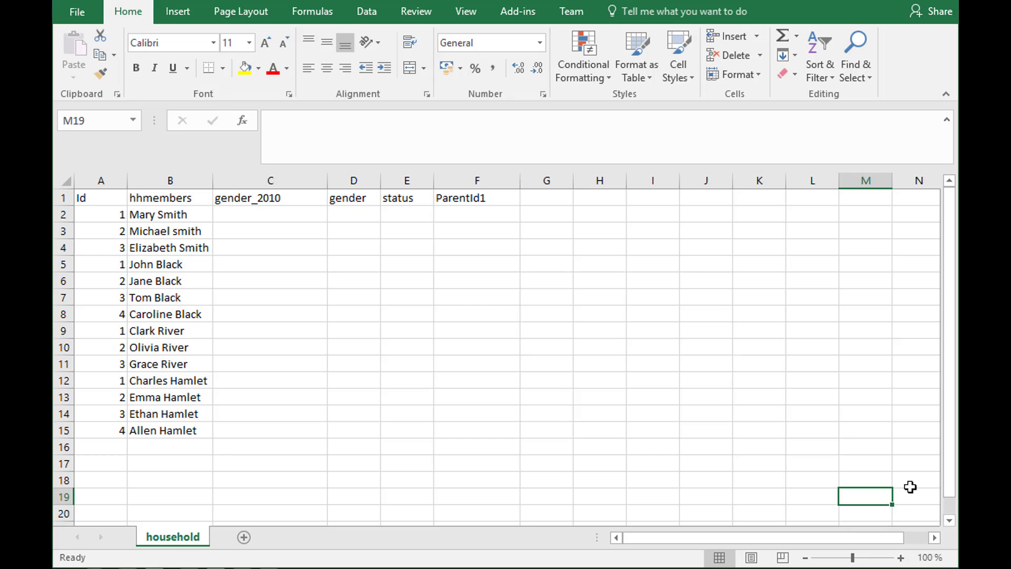
mouse_move(505, 213)
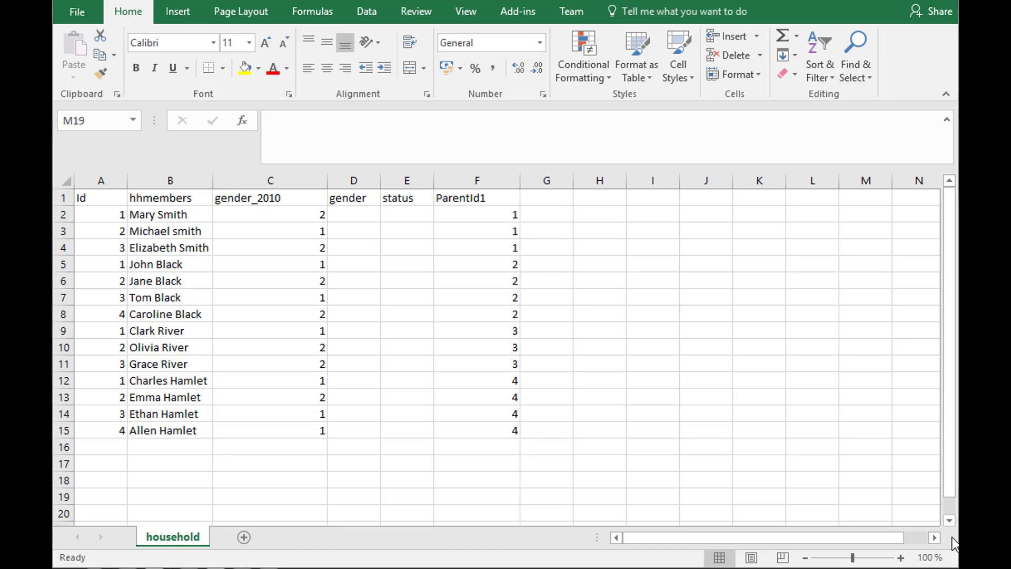
mouse_move(549, 138)
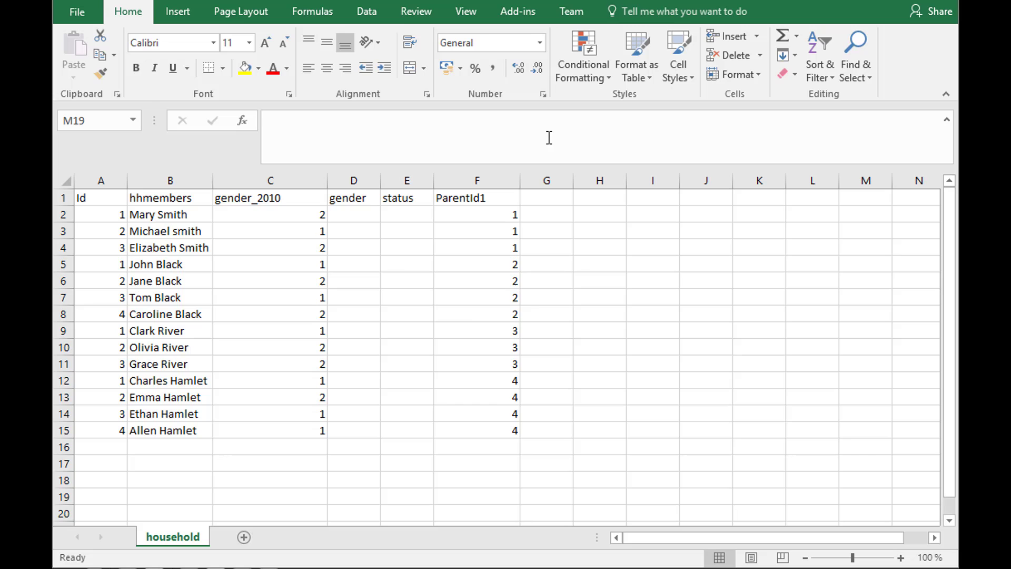
mouse_move(549, 137)
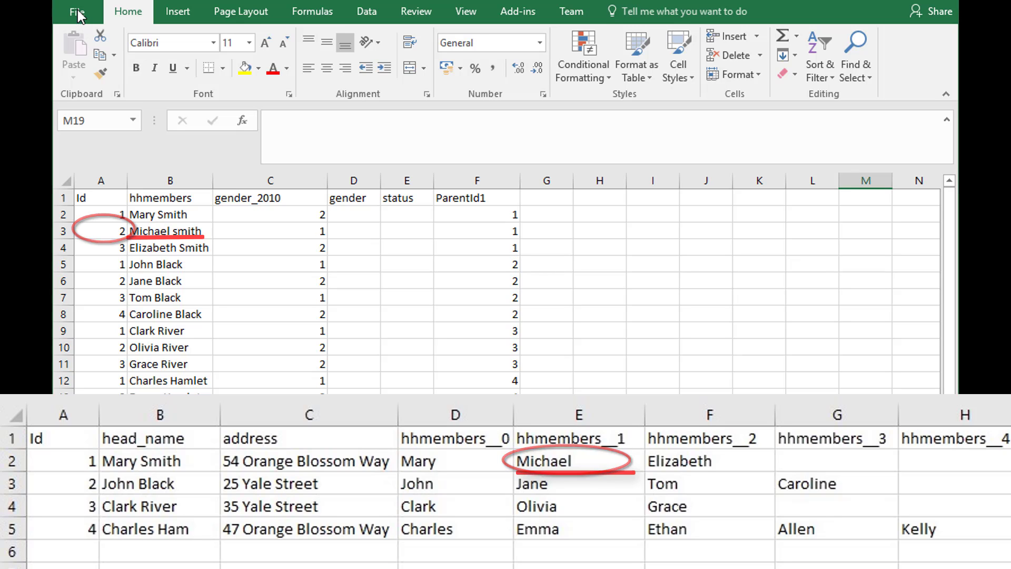
Step: Save the household sheet as Text (Tab delimited) (*.txt)
left_click(76, 11)
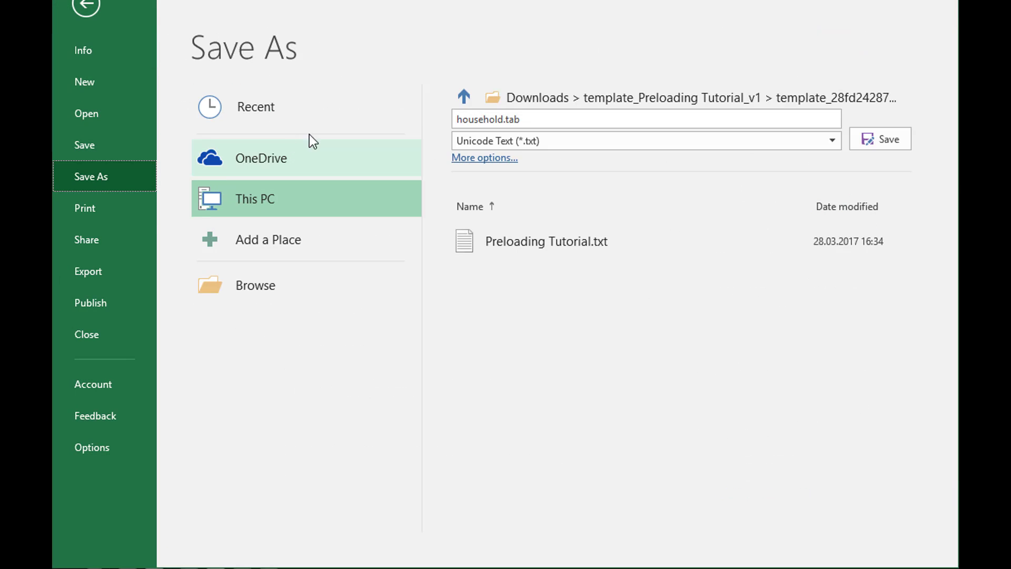
left_click(646, 141)
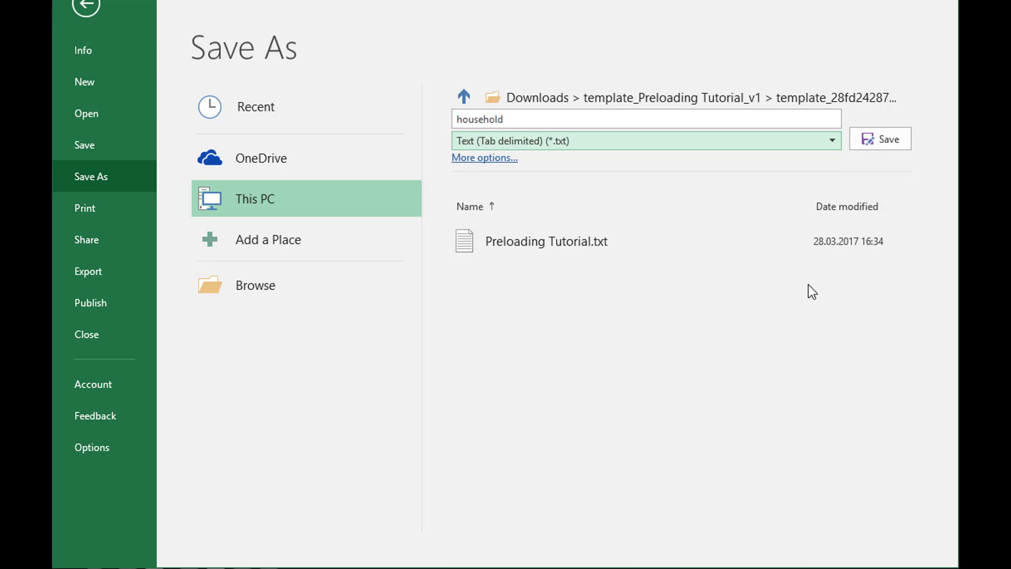
left_click(879, 139)
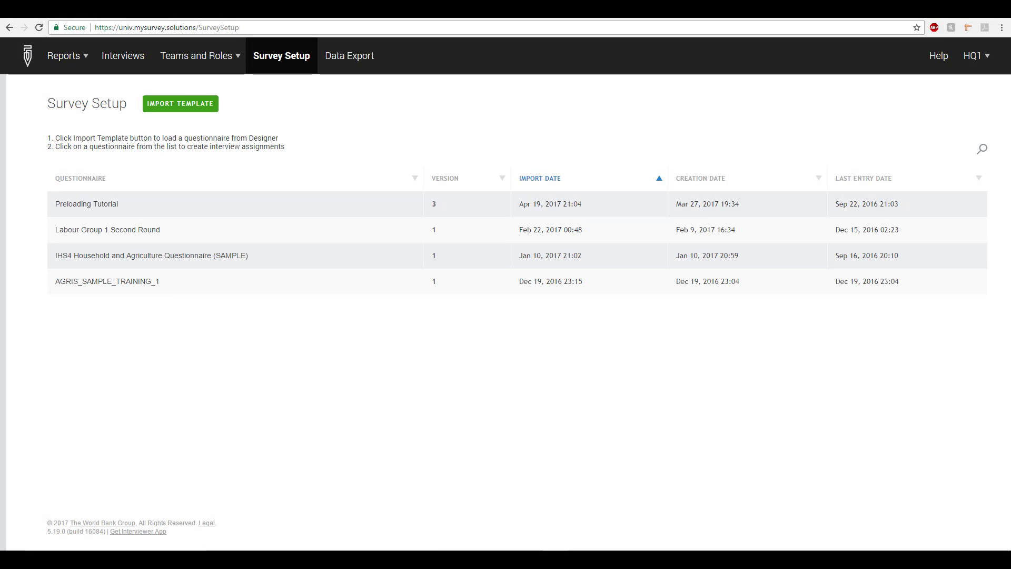
Step: Upload Preloading_tutorial.zip for Preloading Tutorial, verifying data for 4 interviews
left_click(86, 204)
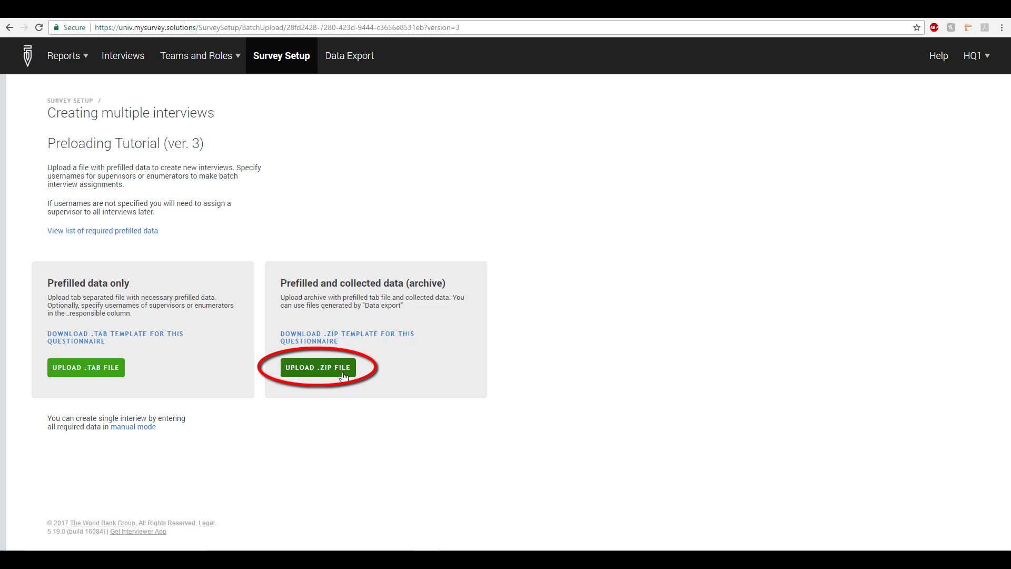
left_click(317, 368)
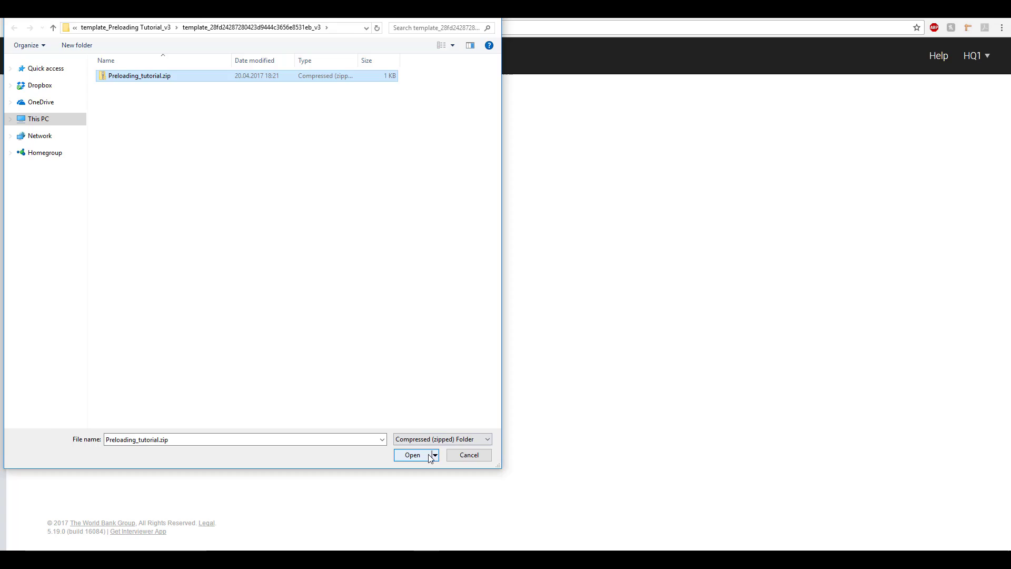
left_click(412, 454)
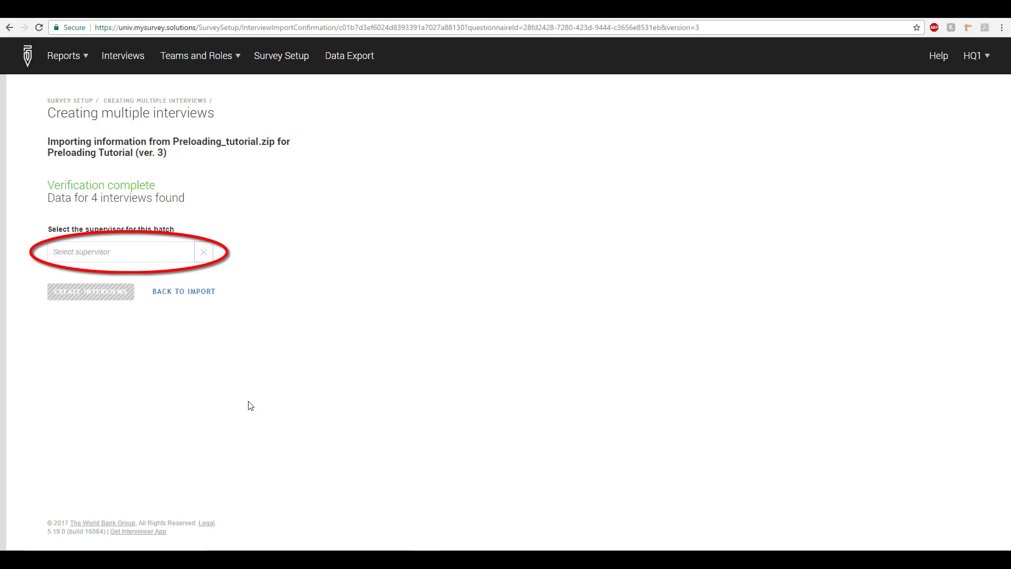
Step: Create the four preloaded interviews under Supervisor and view the interviews list
left_click(121, 252)
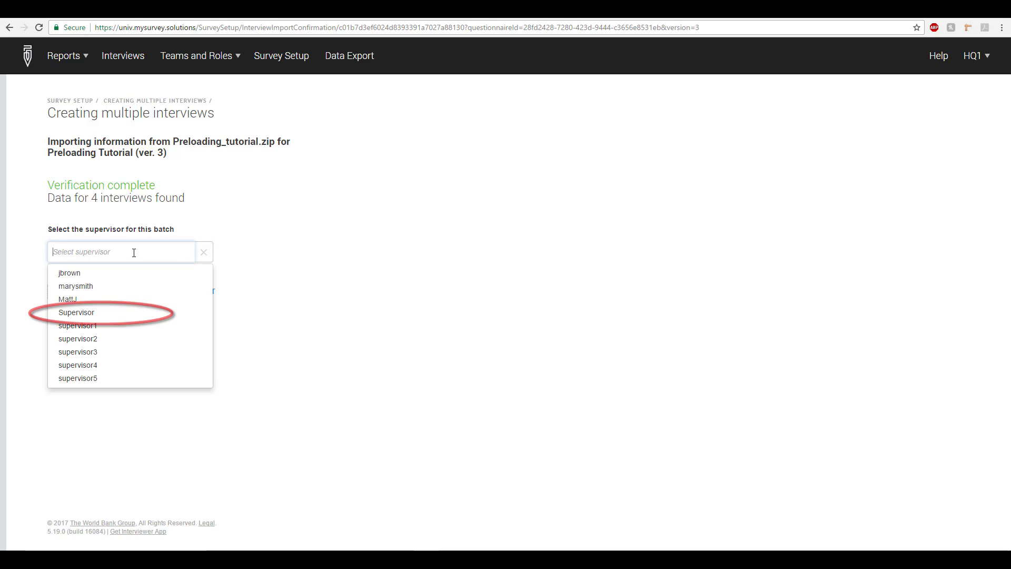
left_click(75, 313)
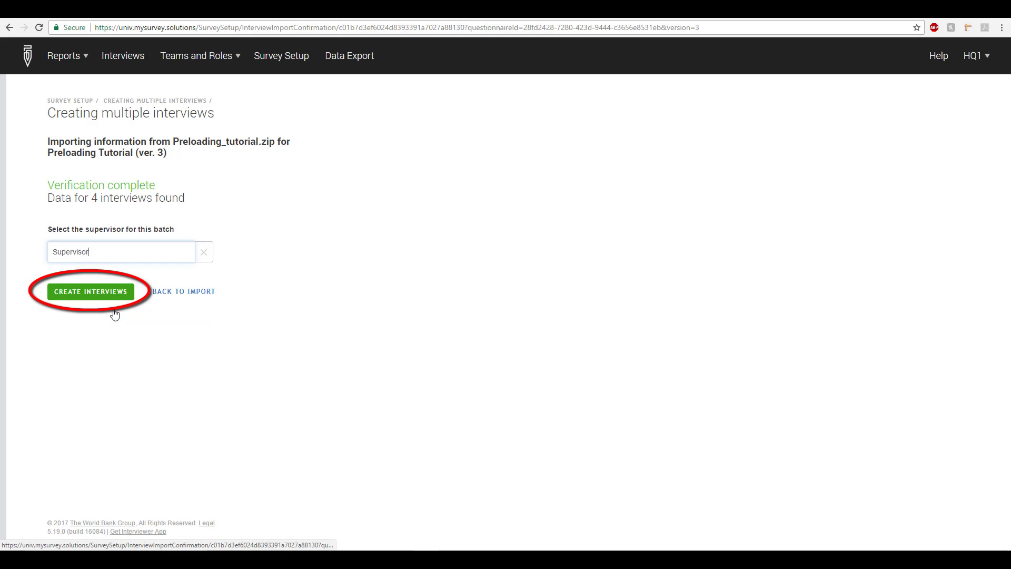
left_click(90, 291)
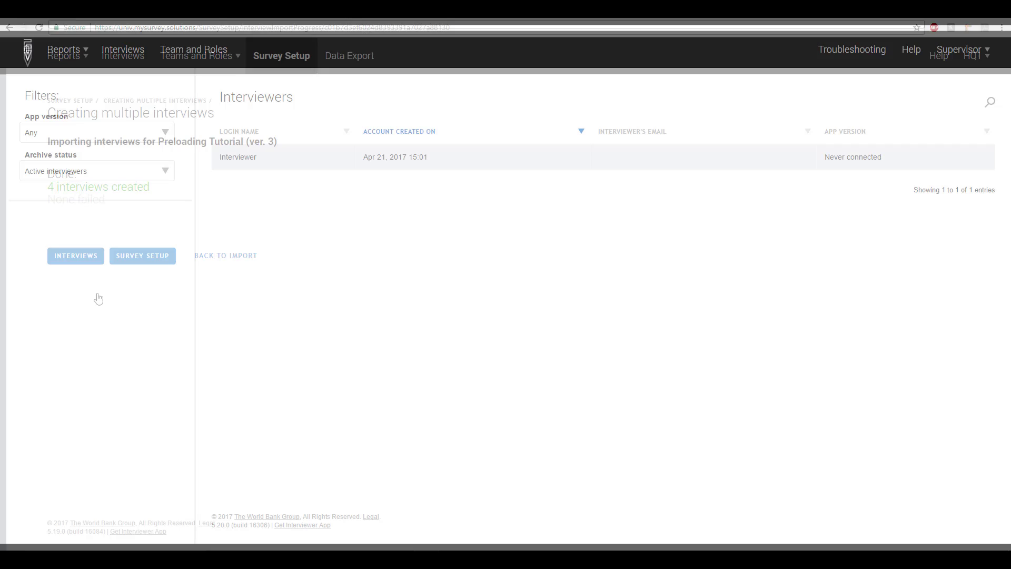
left_click(75, 255)
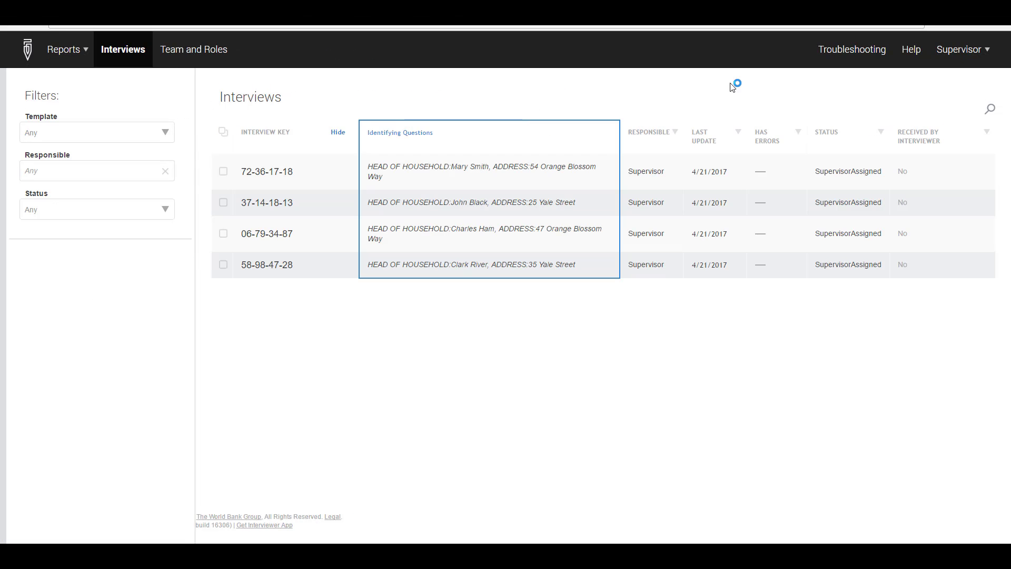
Step: Select the first three preloaded interviews and assign them to the interviewer
left_click(224, 171)
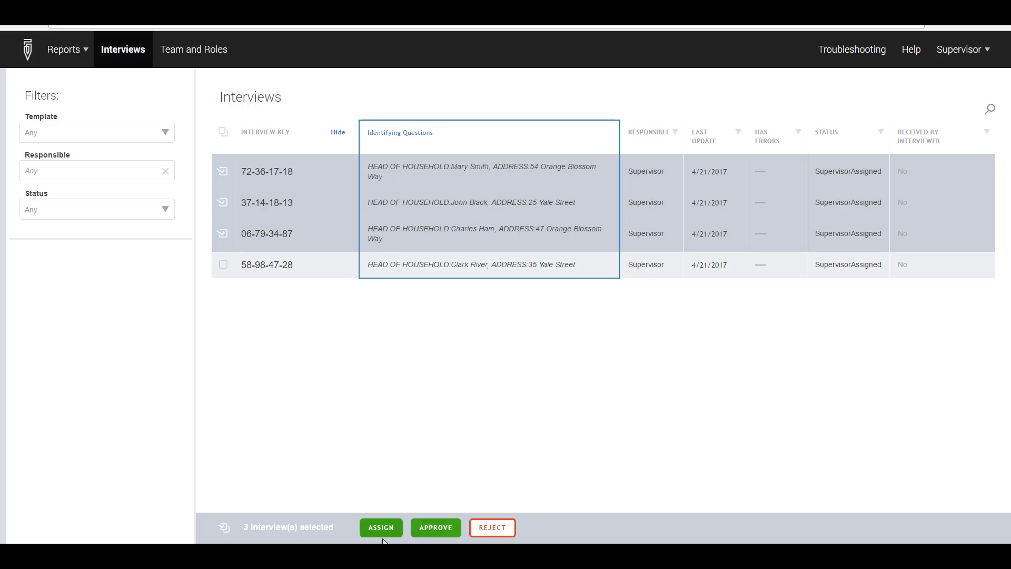
left_click(381, 526)
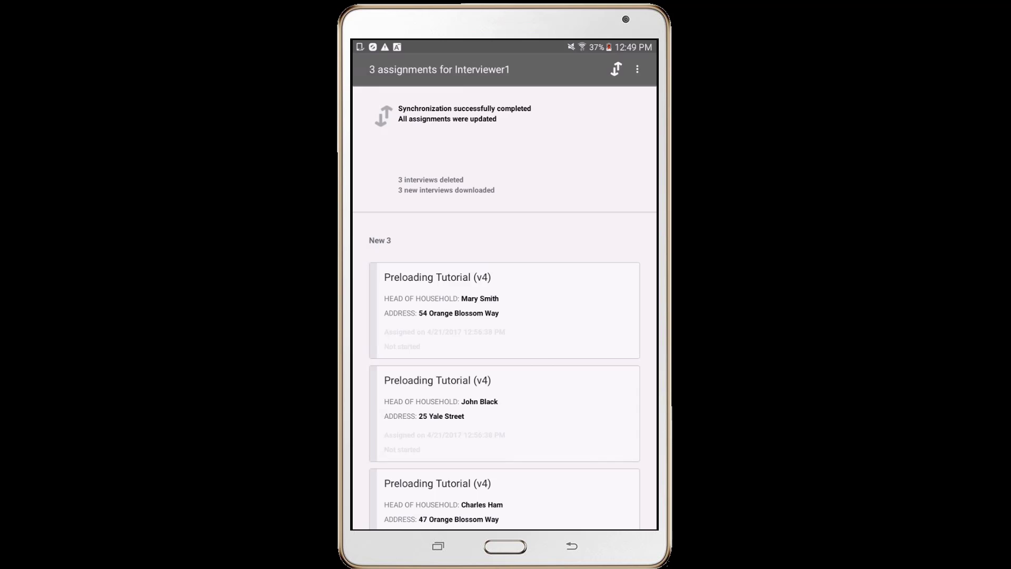
left_click(443, 334)
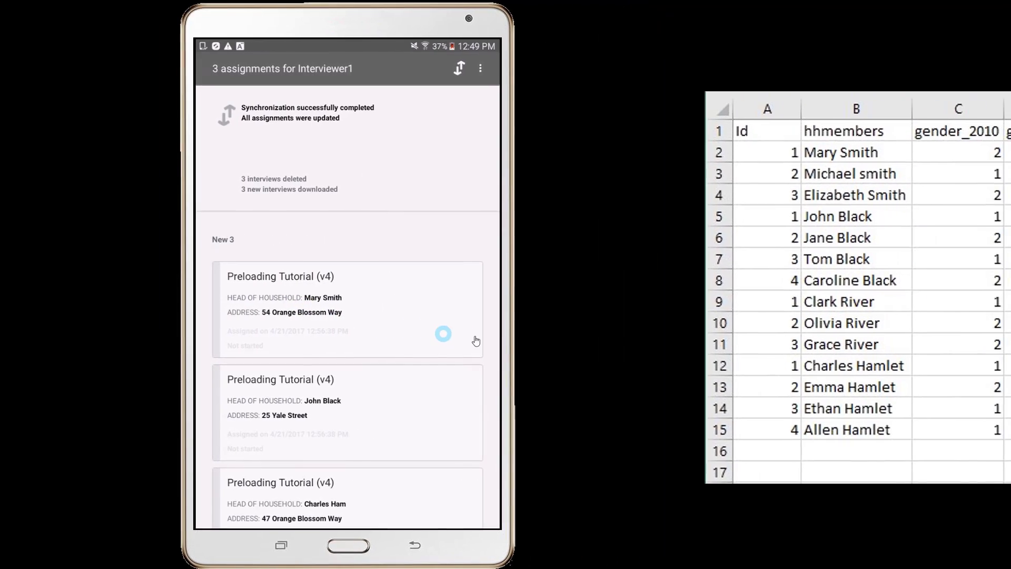
left_click(347, 309)
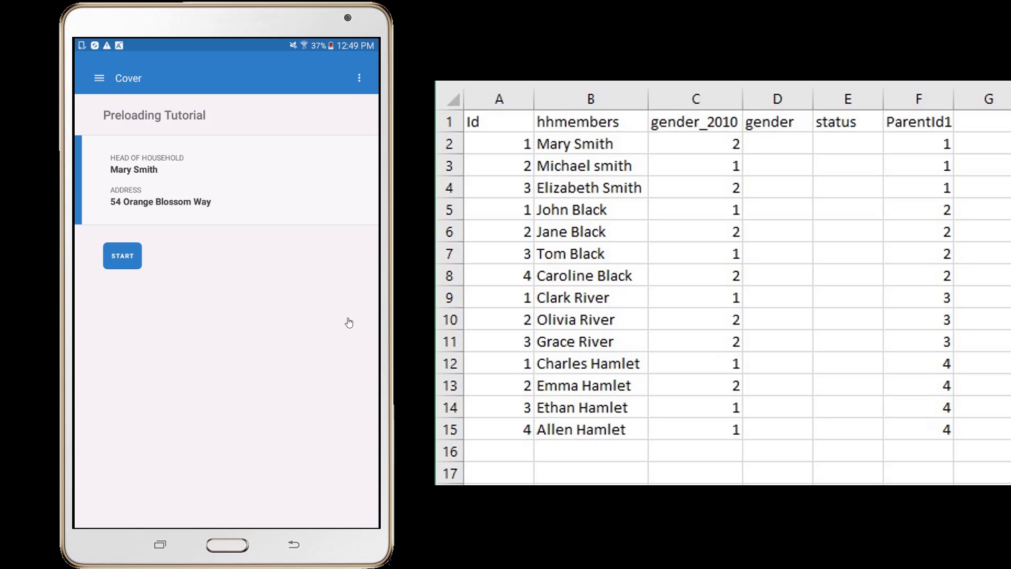
left_click(121, 255)
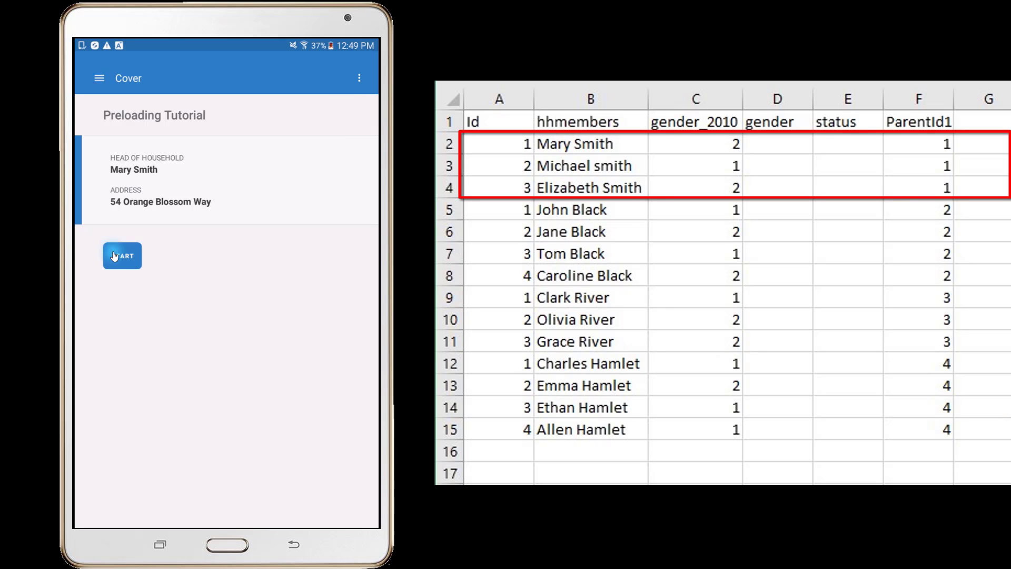
left_click(122, 255)
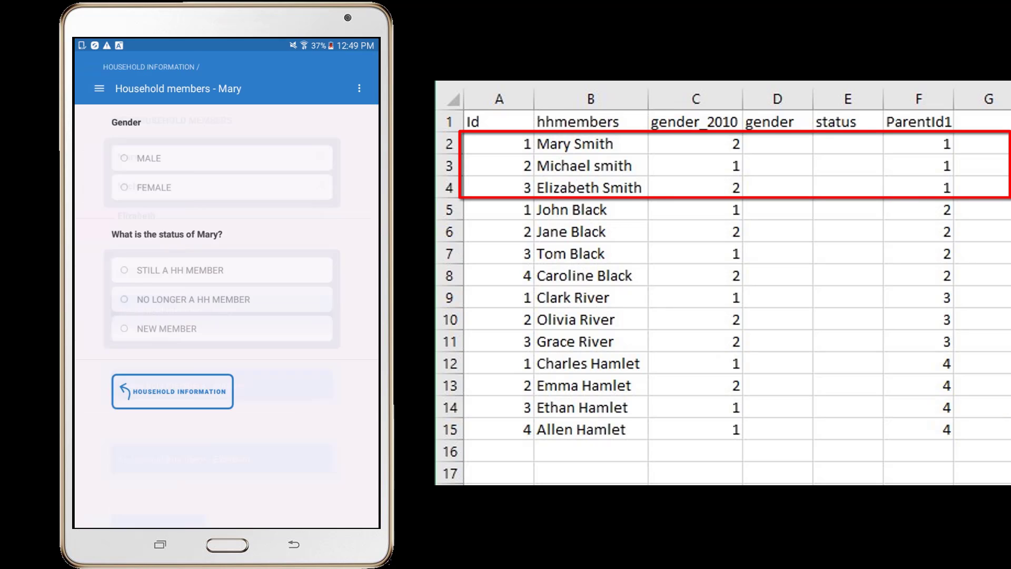